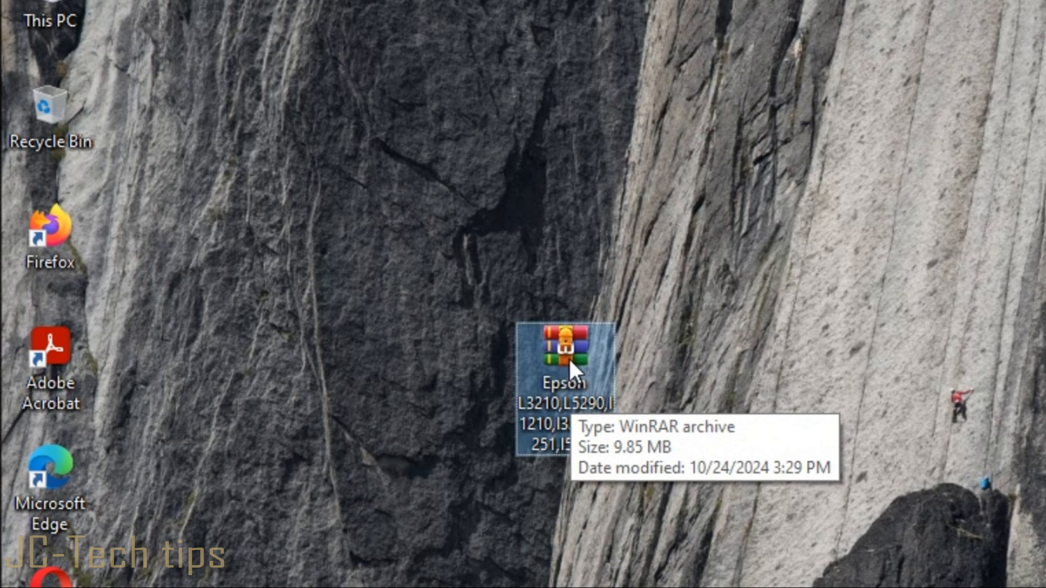
pyautogui.moveTo(584, 370)
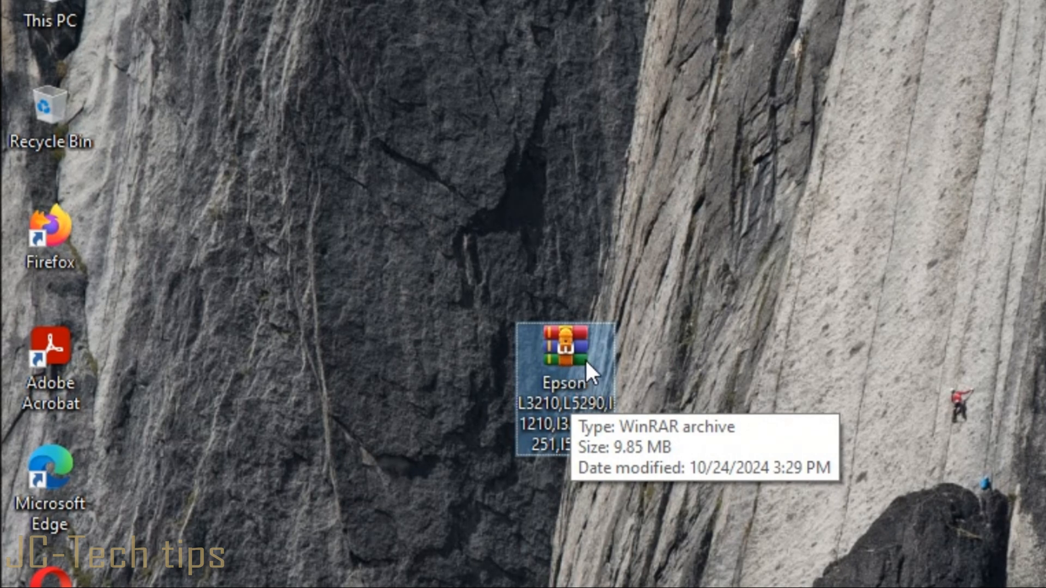
pyautogui.moveTo(583, 422)
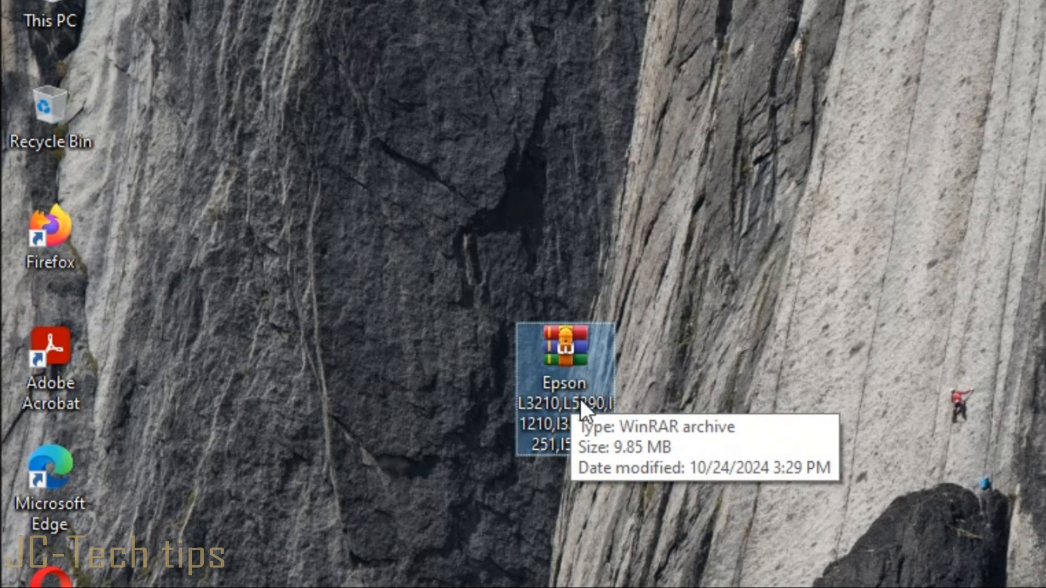
pyautogui.moveTo(578, 429)
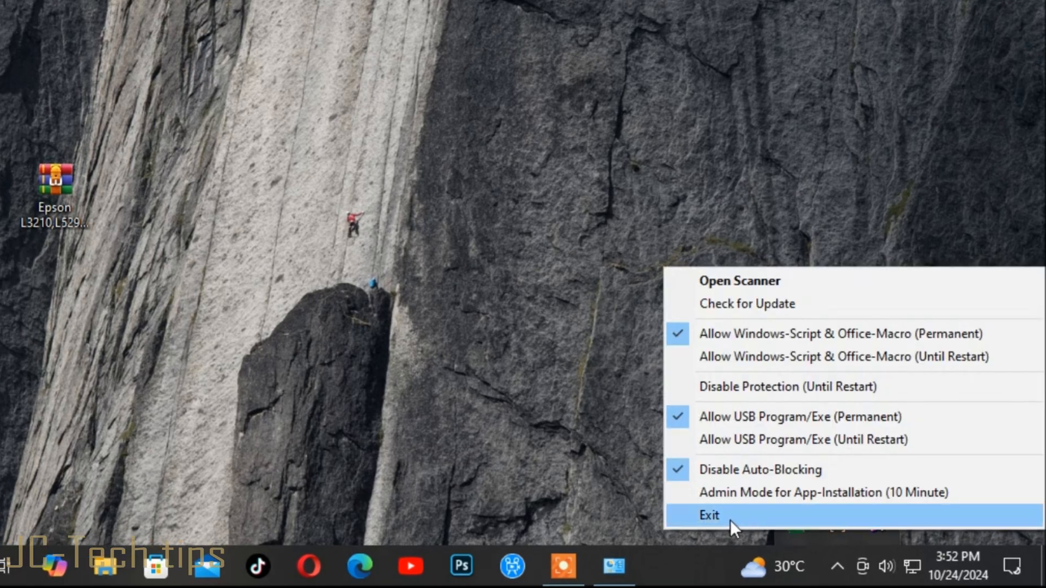
# Exit the third-party protection tool from the tray and open Windows Security
pyautogui.click(709, 515)
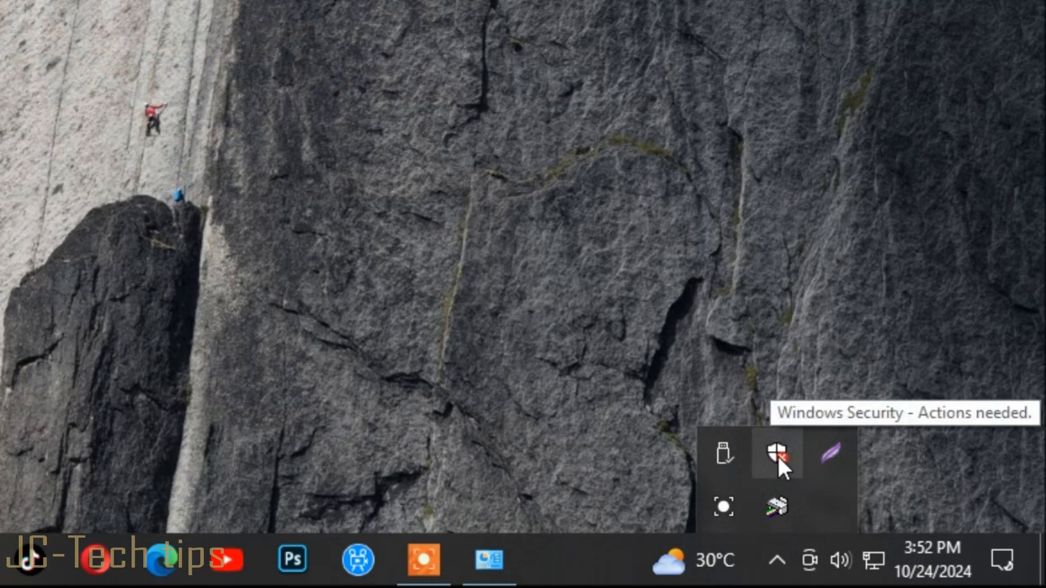
pyautogui.click(776, 458)
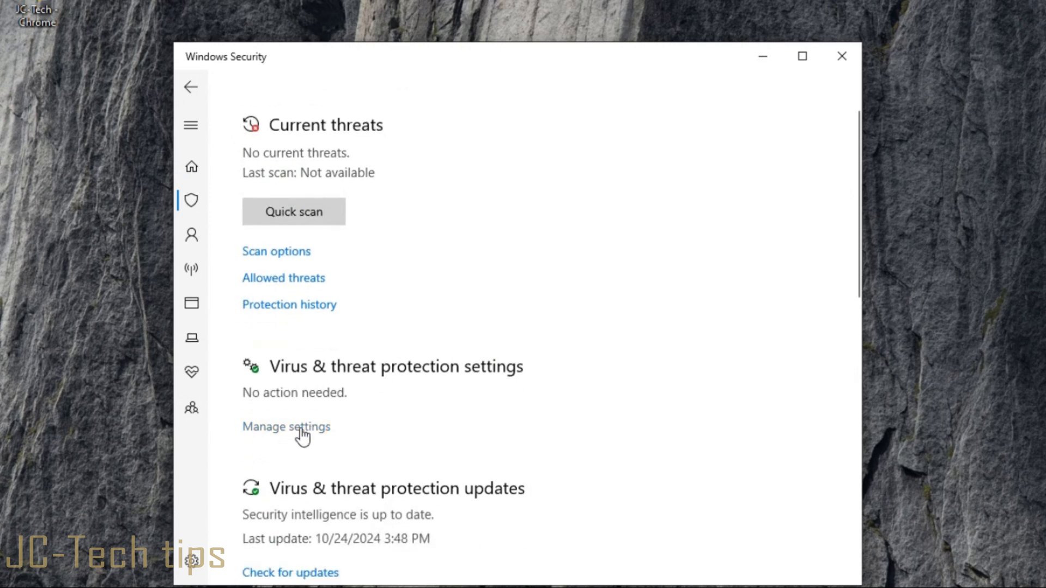
# Switch Real-time protection to Off in the virus and threat protection settings
pyautogui.click(285, 427)
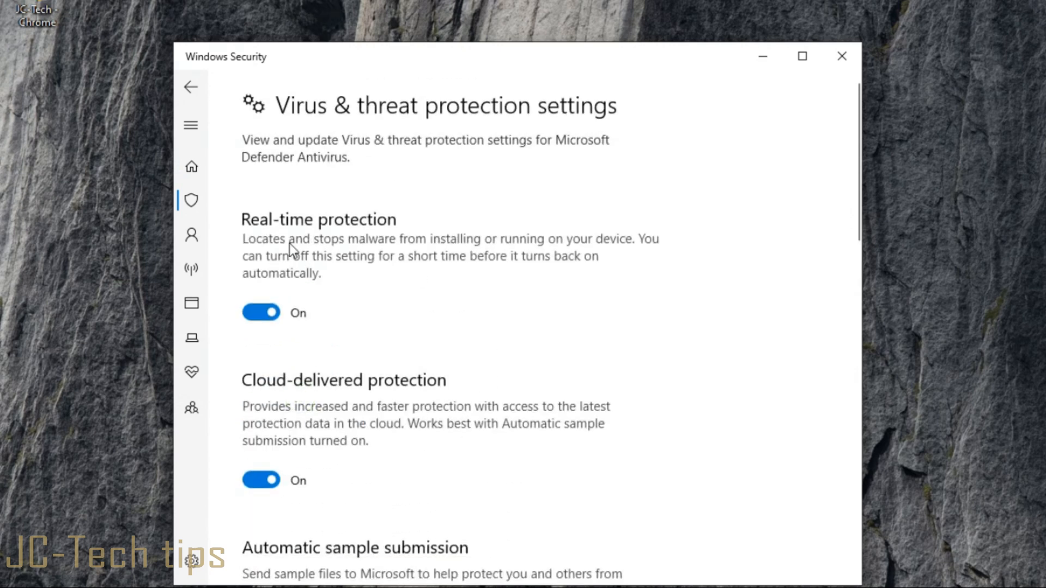
pyautogui.click(260, 312)
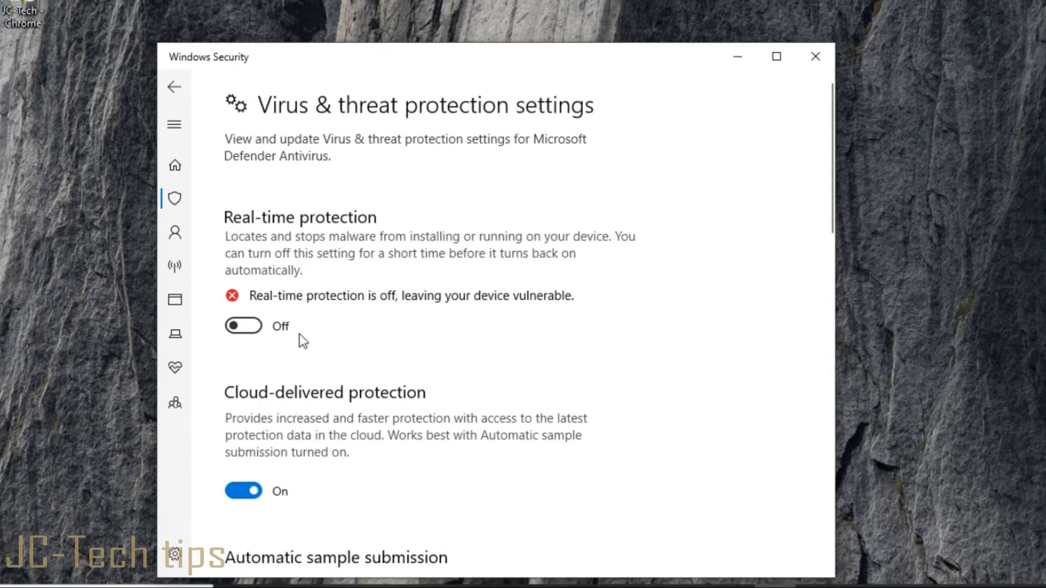
pyautogui.moveTo(815, 57)
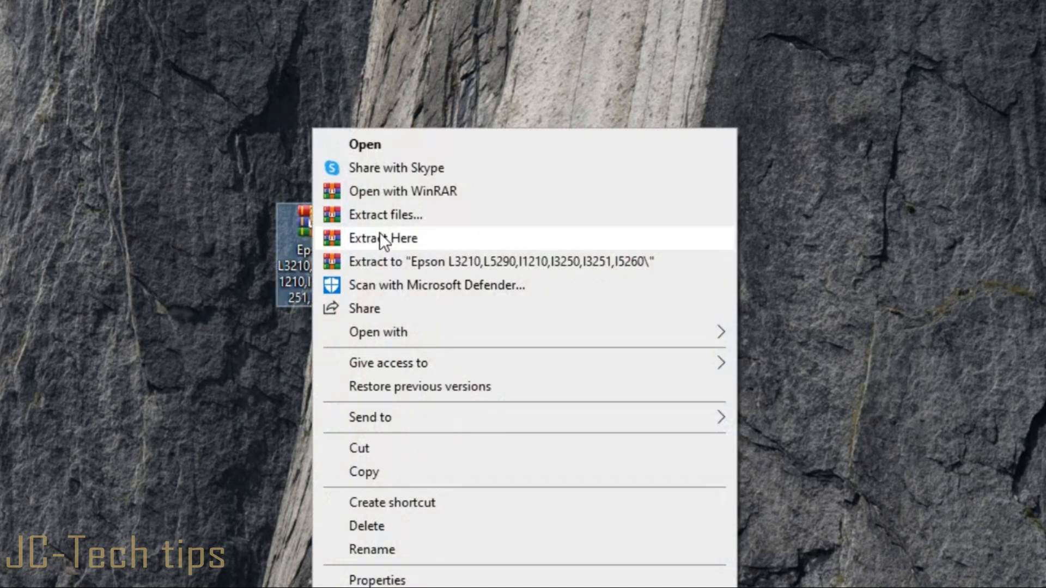
pyautogui.click(382, 238)
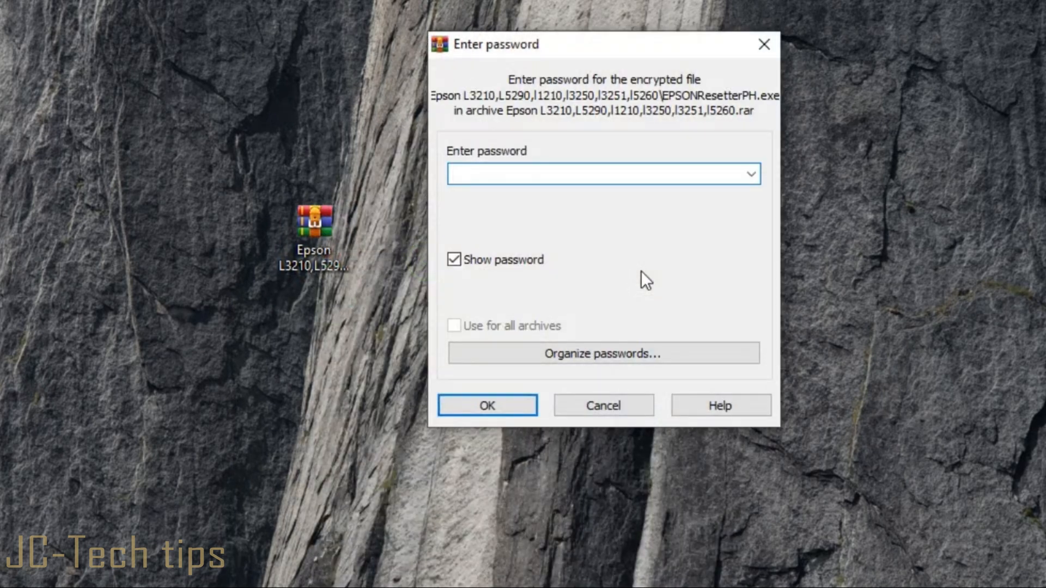
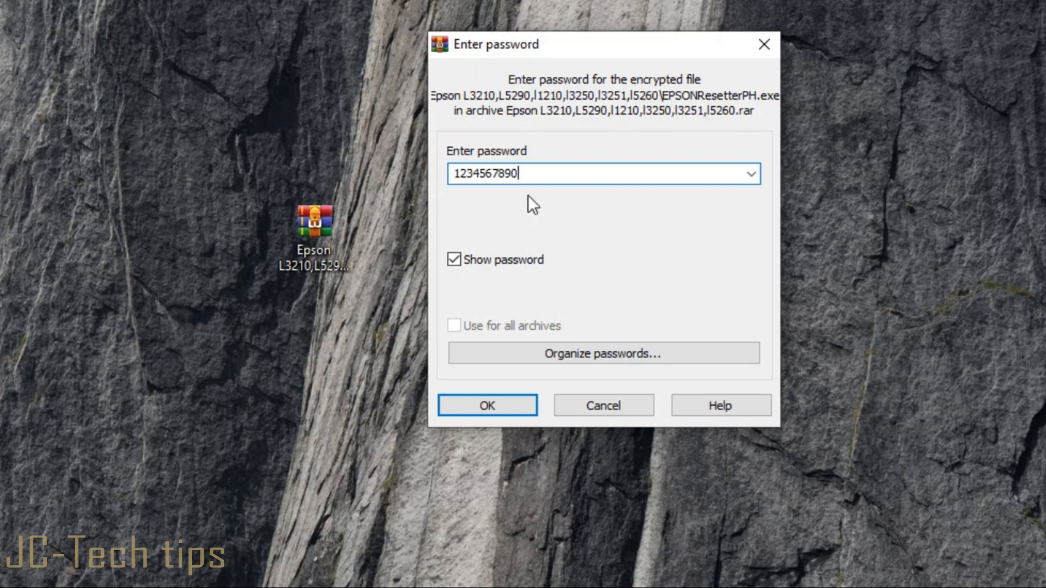
pyautogui.click(487, 405)
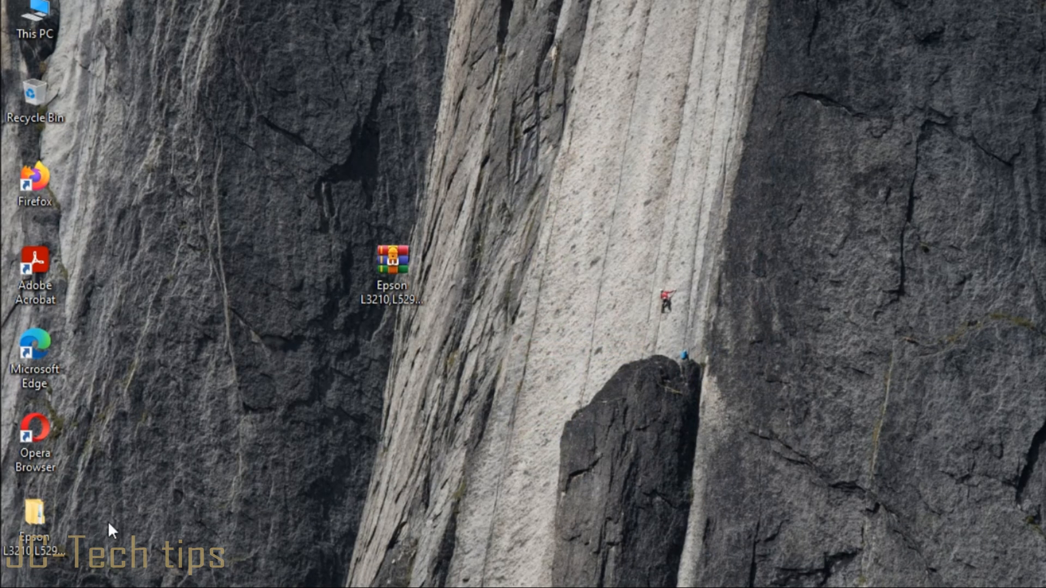
# Open the extracted Epson folder in Large icons view and select EPSONResetterPH
pyautogui.moveTo(35, 514); pyautogui.dragTo(484, 207)
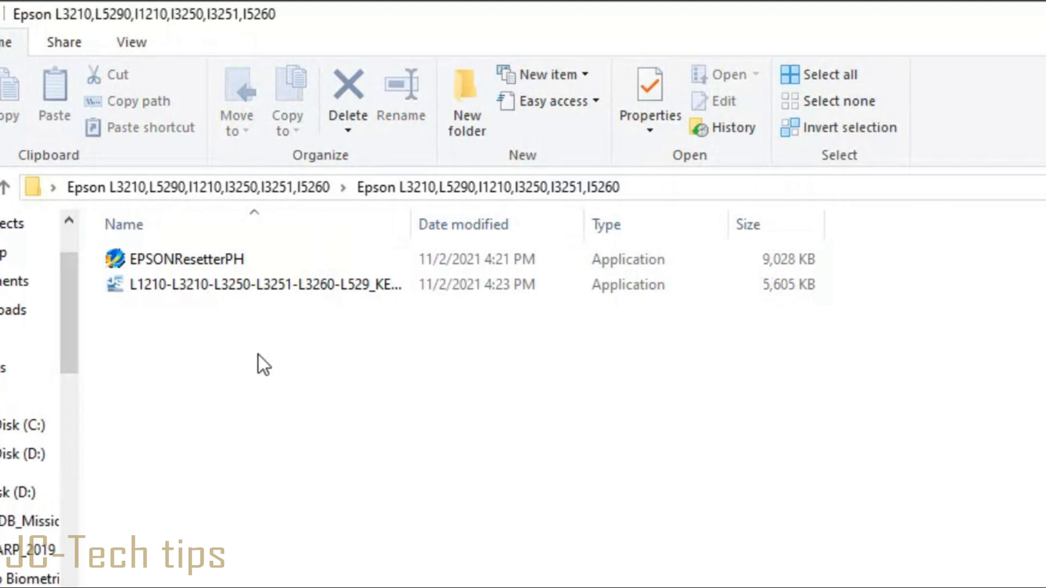
pyautogui.click(130, 42)
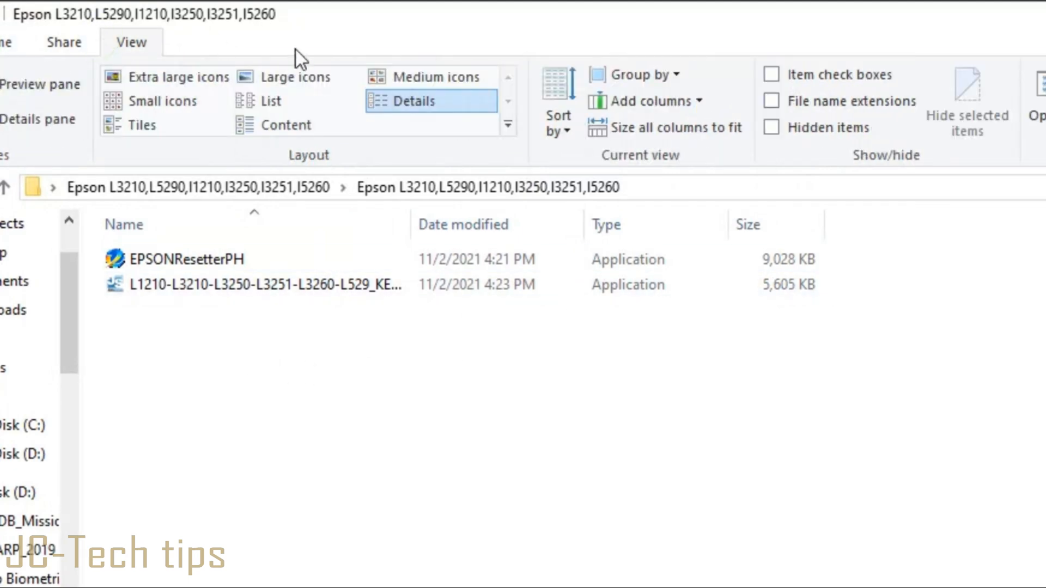
pyautogui.click(296, 77)
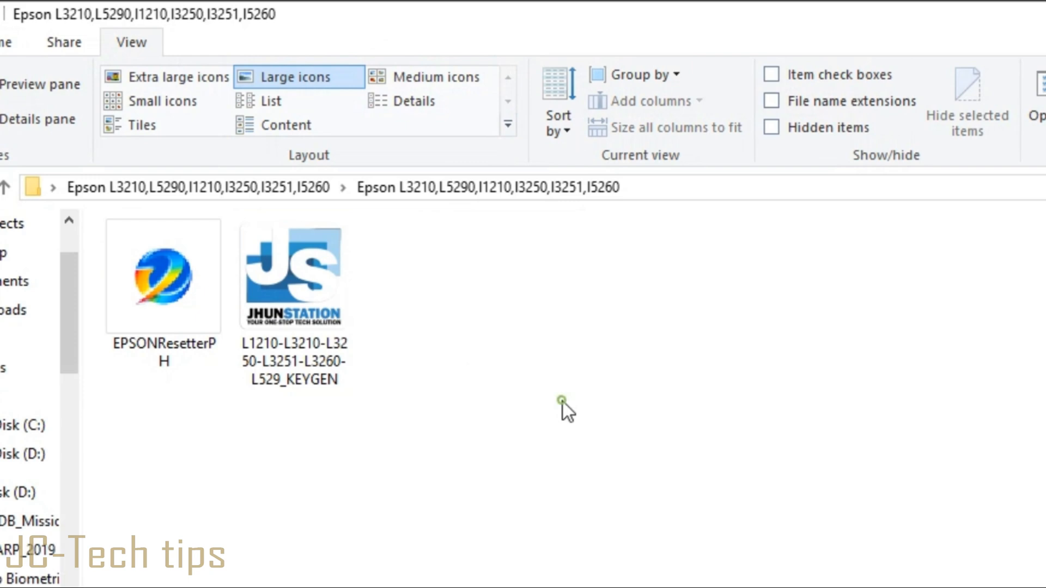
pyautogui.click(164, 291)
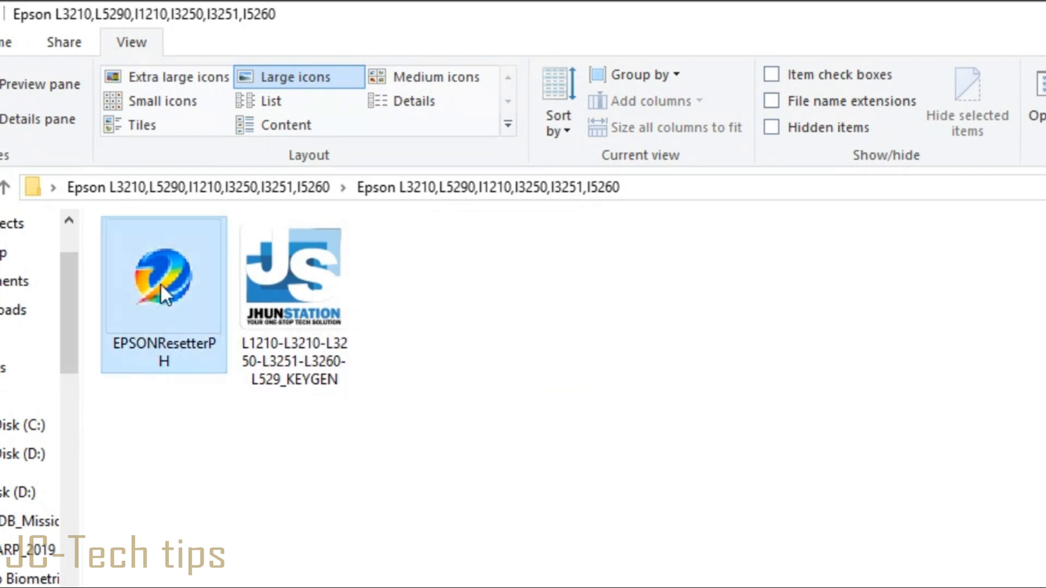
pyautogui.rightClick(163, 291)
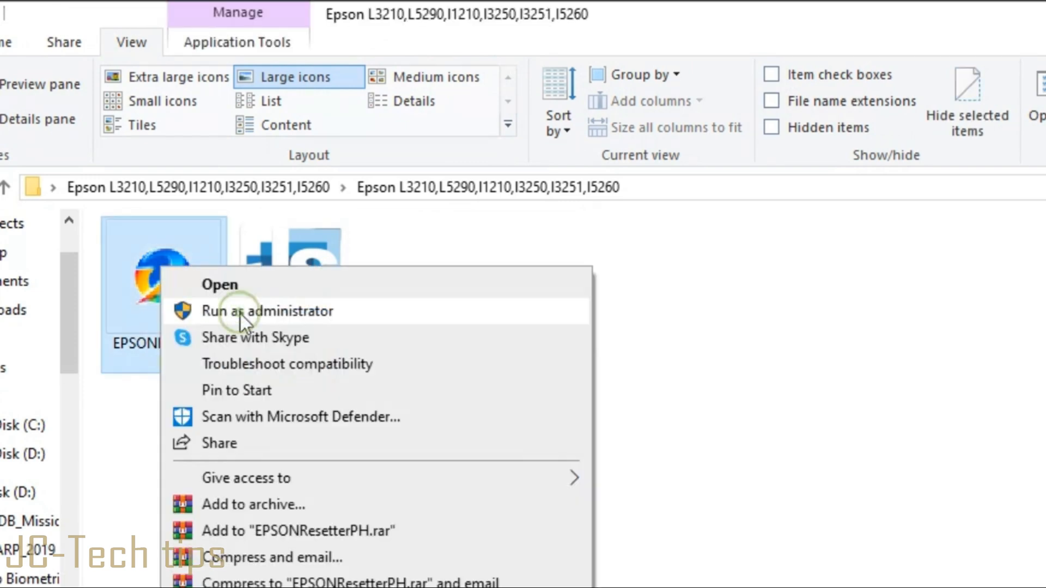
pyautogui.click(235, 311)
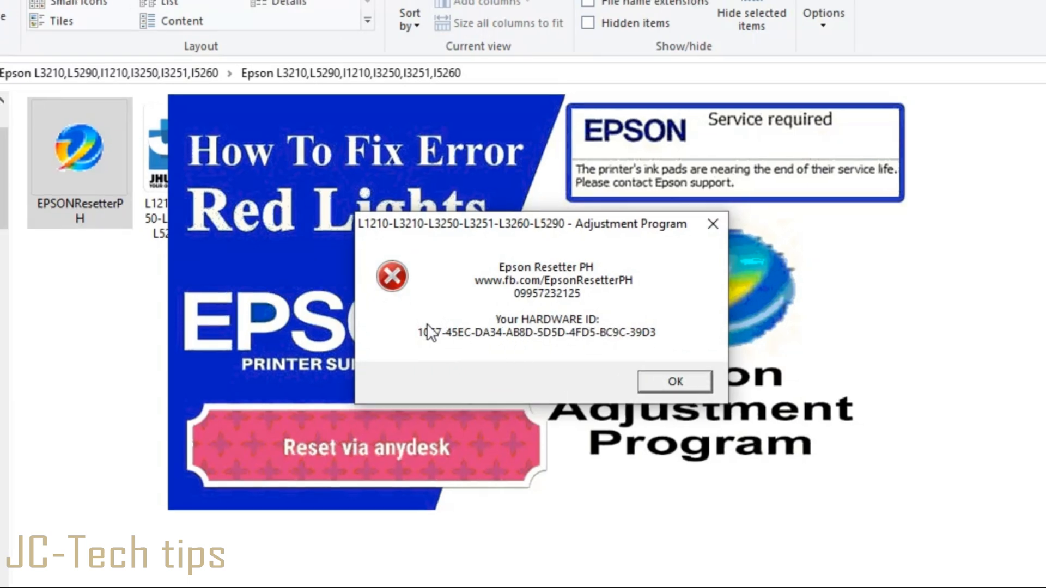
pyautogui.click(674, 382)
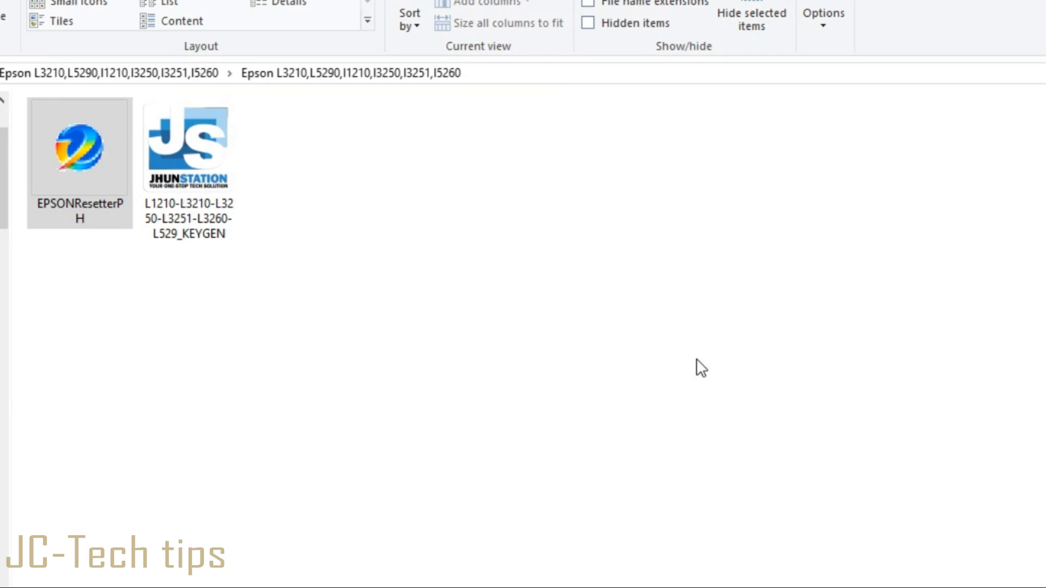
# Launch KEYGEN, open License Manager, and select the blank customer row
pyautogui.click(189, 153)
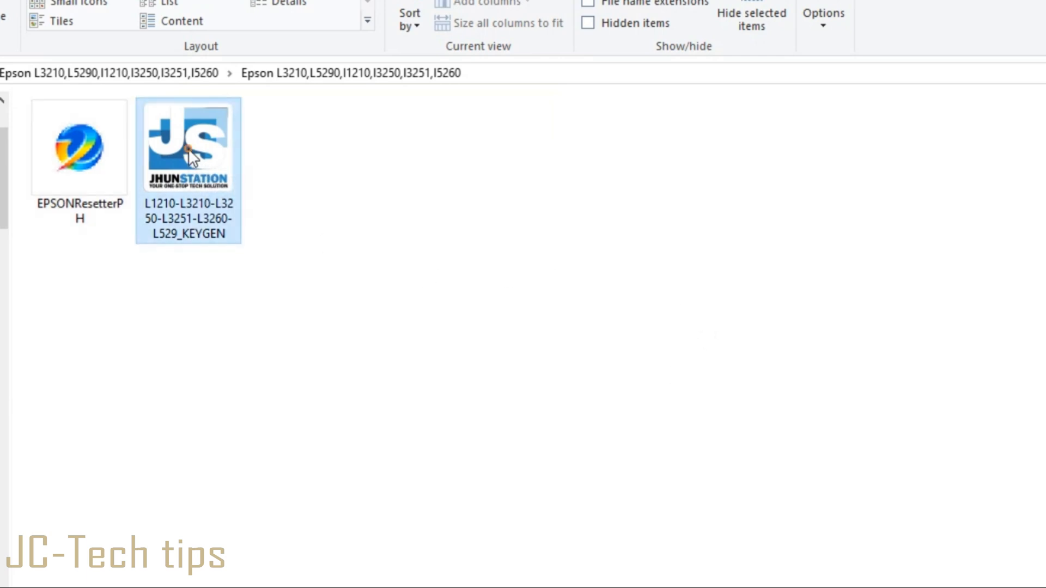
pyautogui.doubleClick(190, 150)
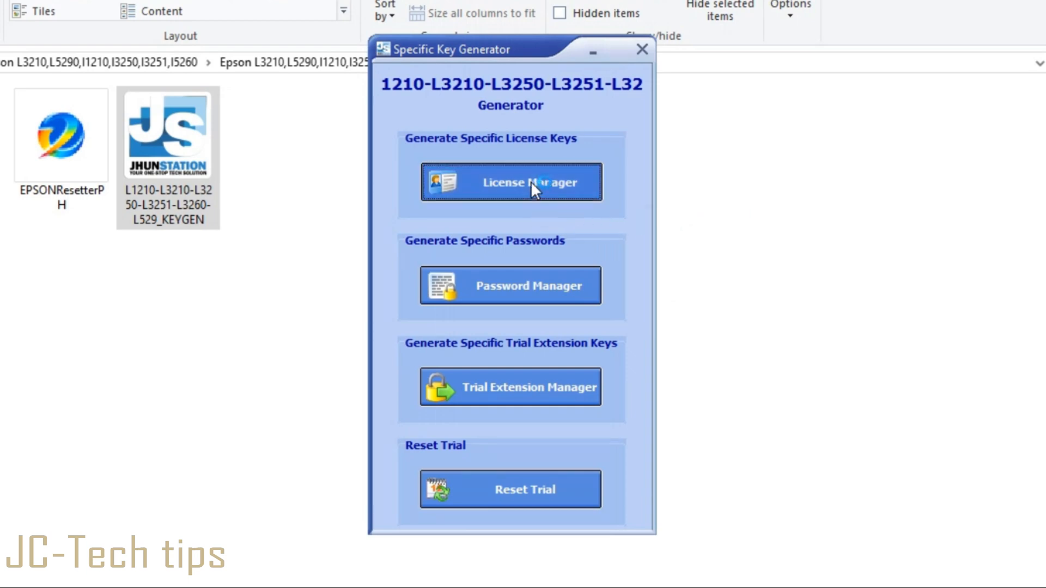
pyautogui.click(510, 182)
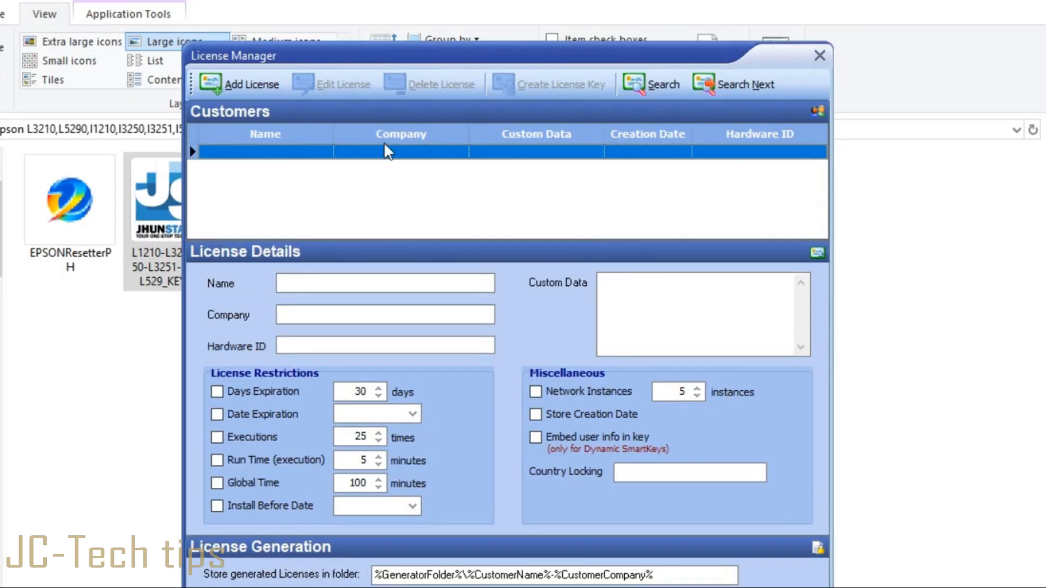
pyautogui.click(242, 84)
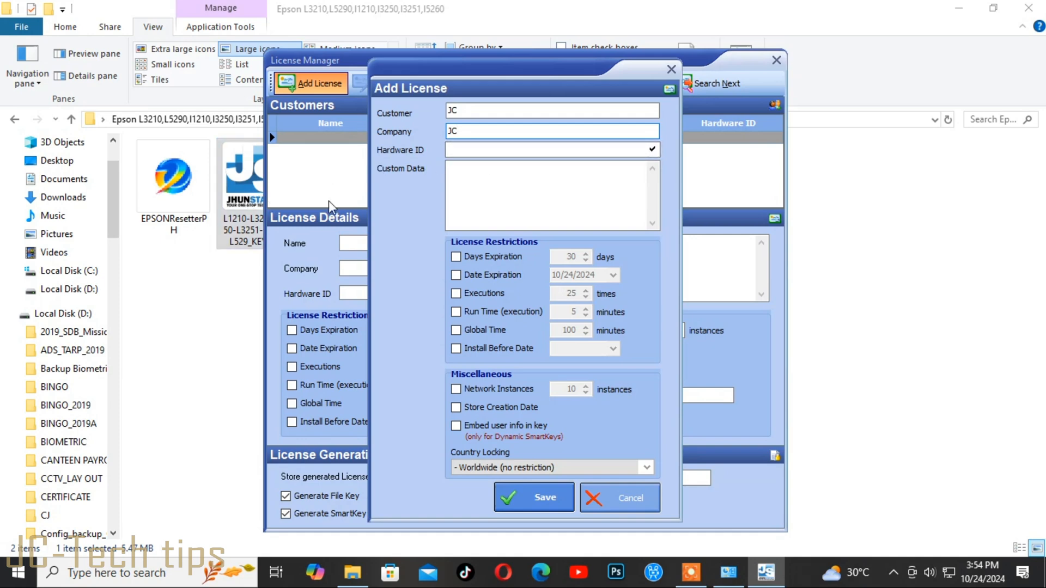
pyautogui.click(547, 149)
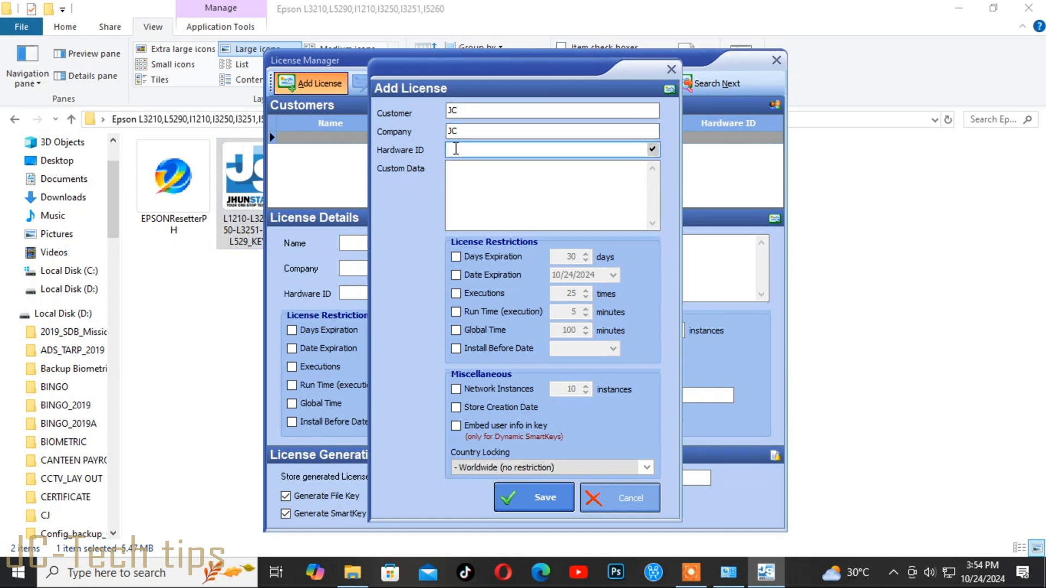
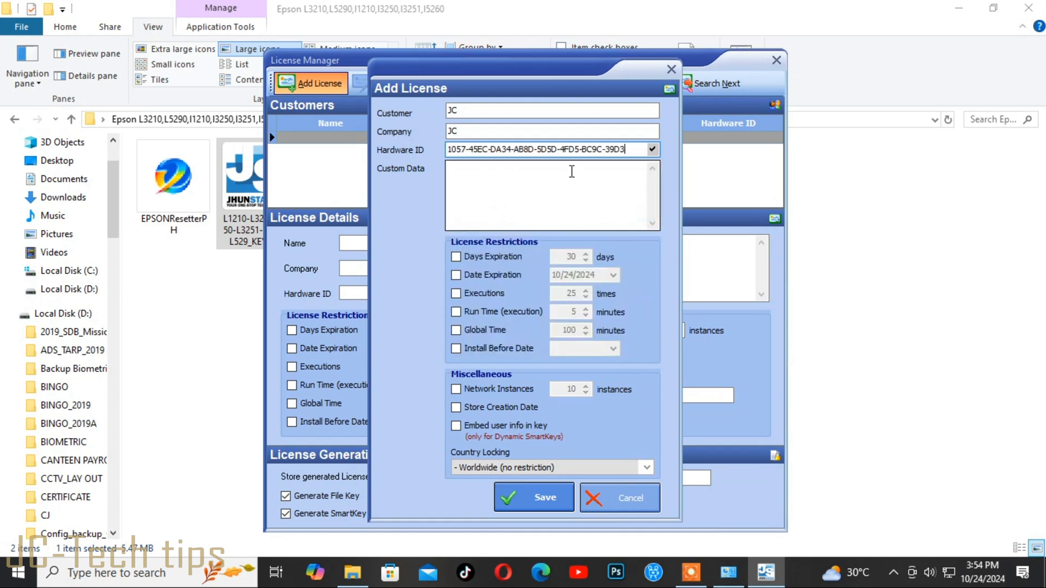
pyautogui.moveTo(505, 186)
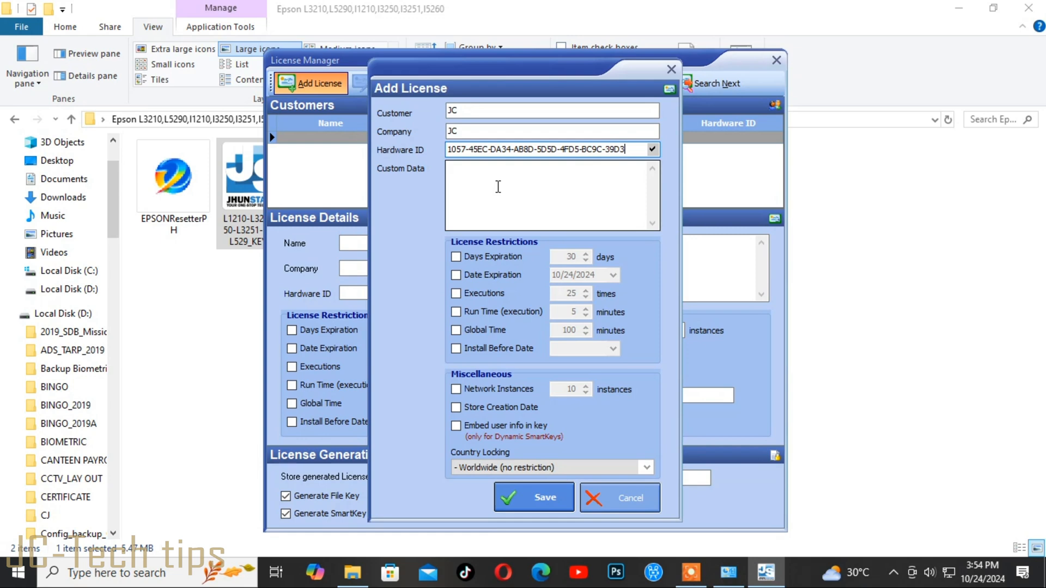
pyautogui.write('Please')
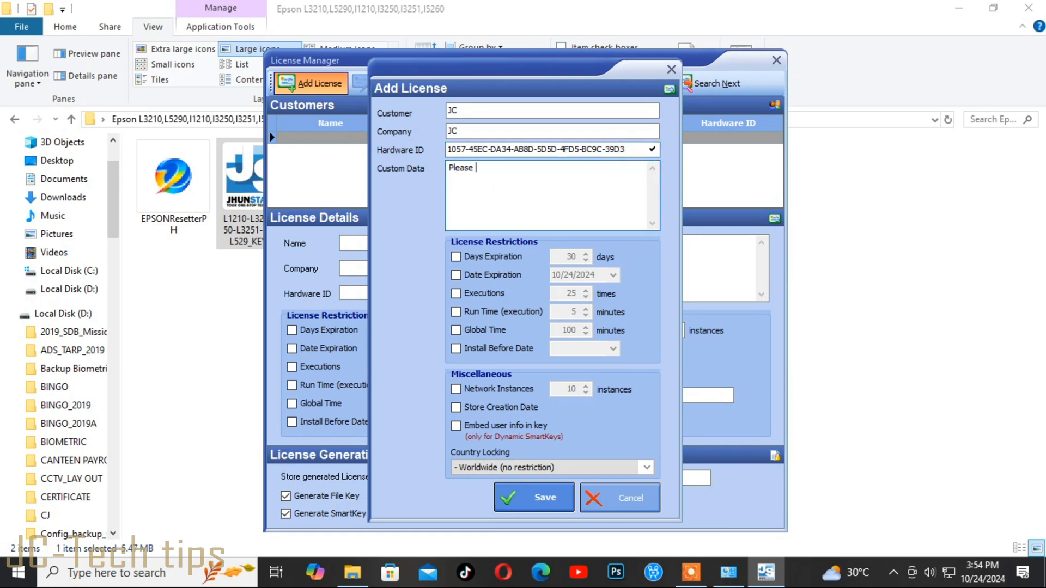
pyautogui.write('Subscribe!')
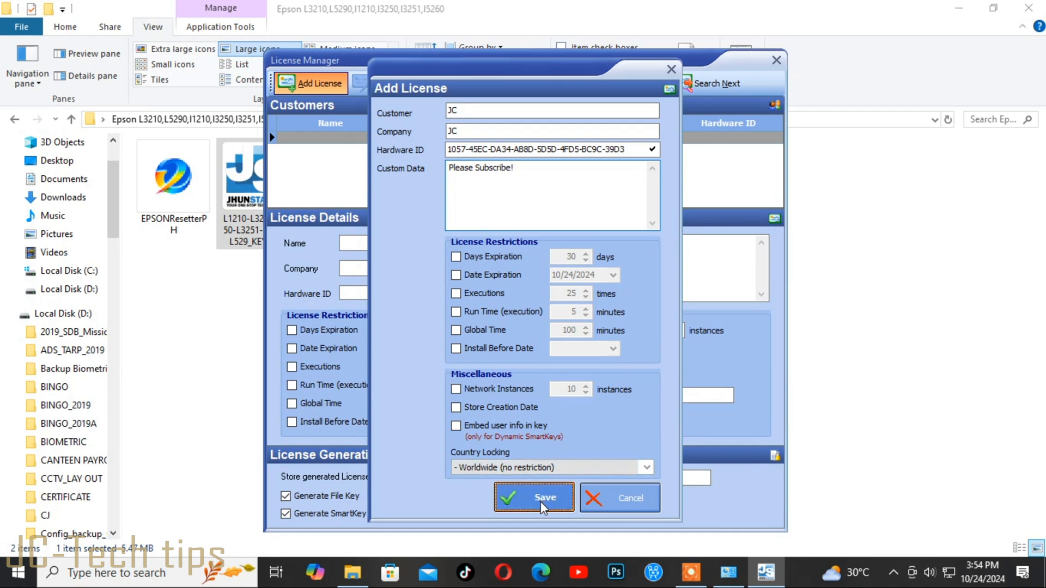
pyautogui.click(534, 497)
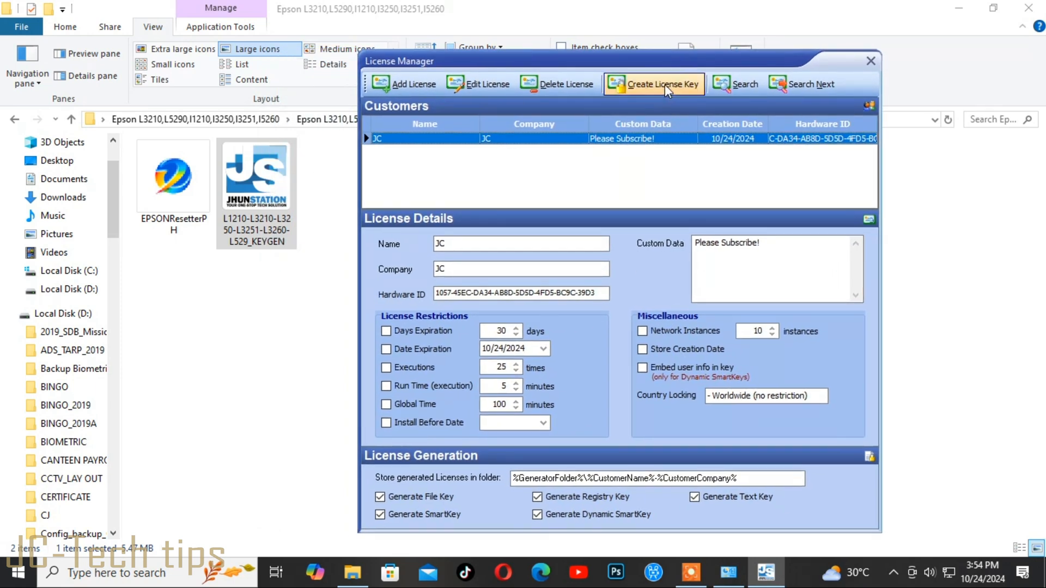
# Generate JC license keys, close the generator windows, and open the JC-JC folder
pyautogui.click(663, 84)
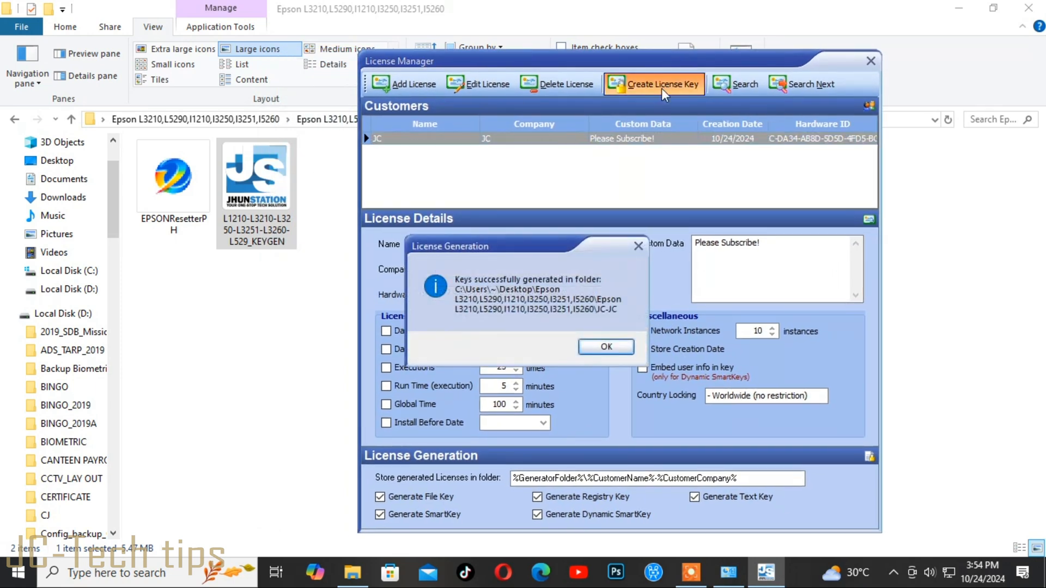
pyautogui.click(605, 346)
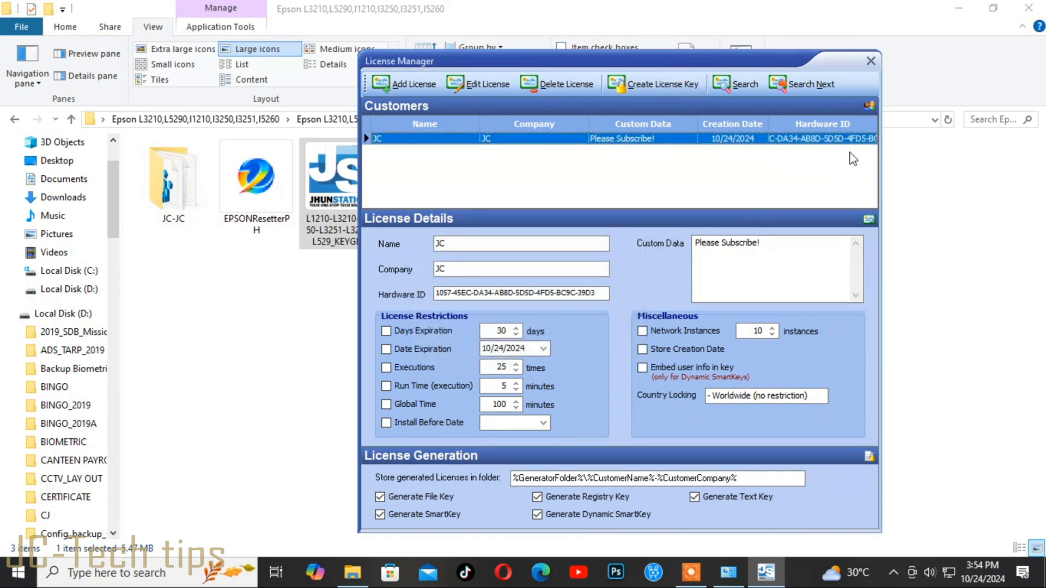
pyautogui.click(870, 60)
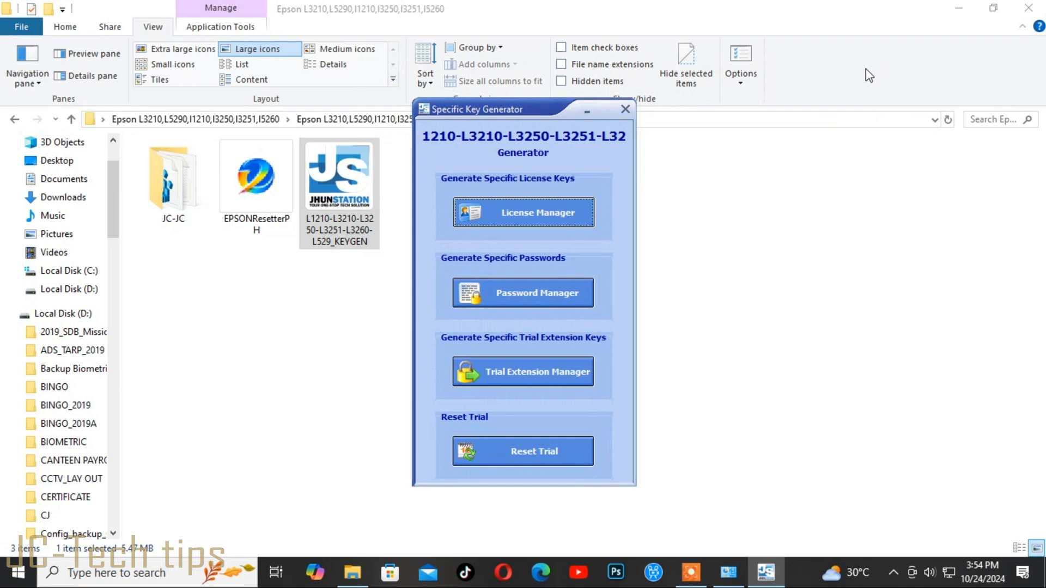
pyautogui.click(624, 110)
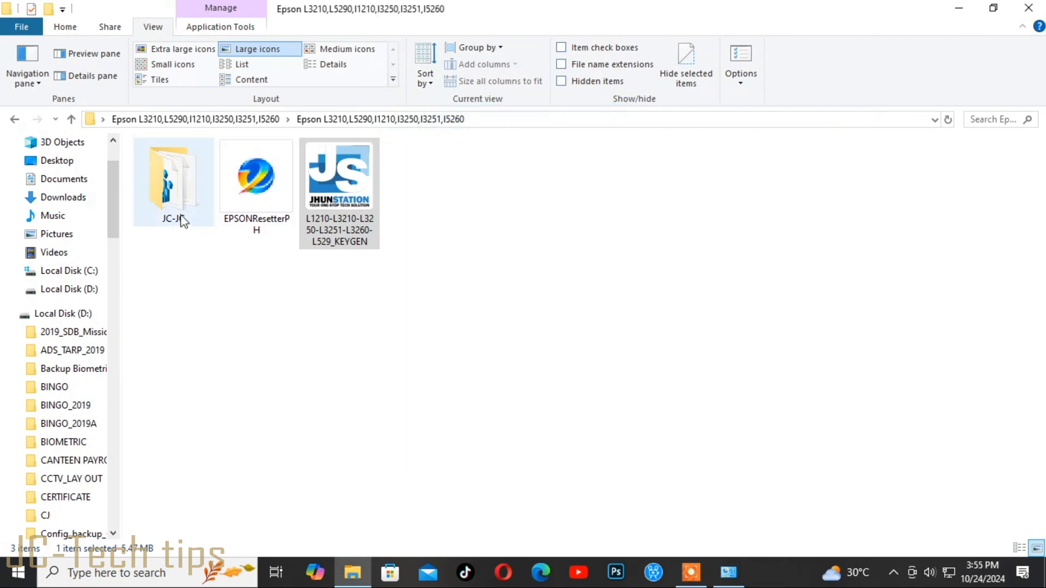
pyautogui.doubleClick(173, 180)
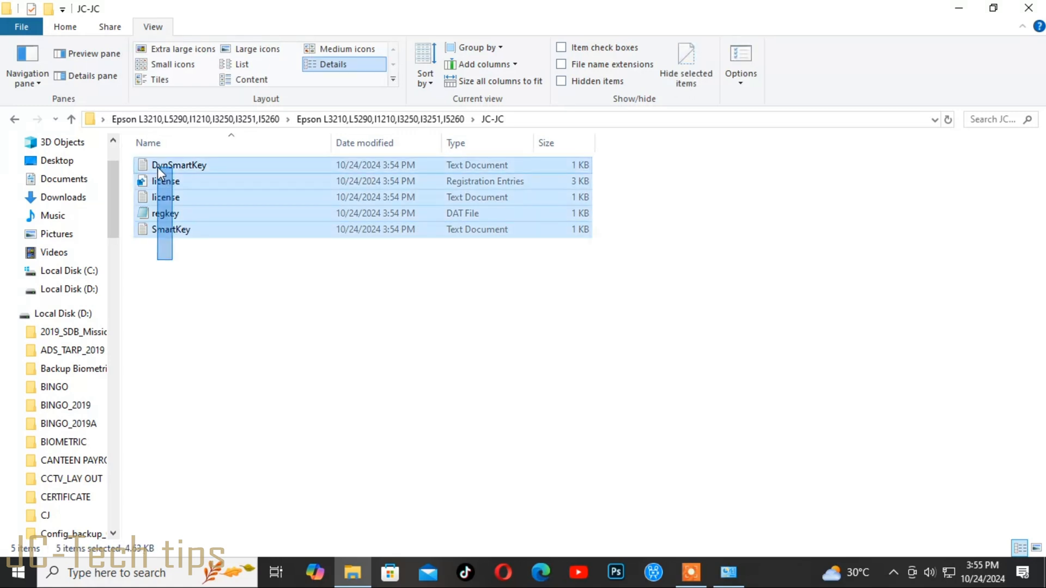
# Cut the five key files from JC-JC and paste them into the main Epson folder
pyautogui.rightClick(163, 168)
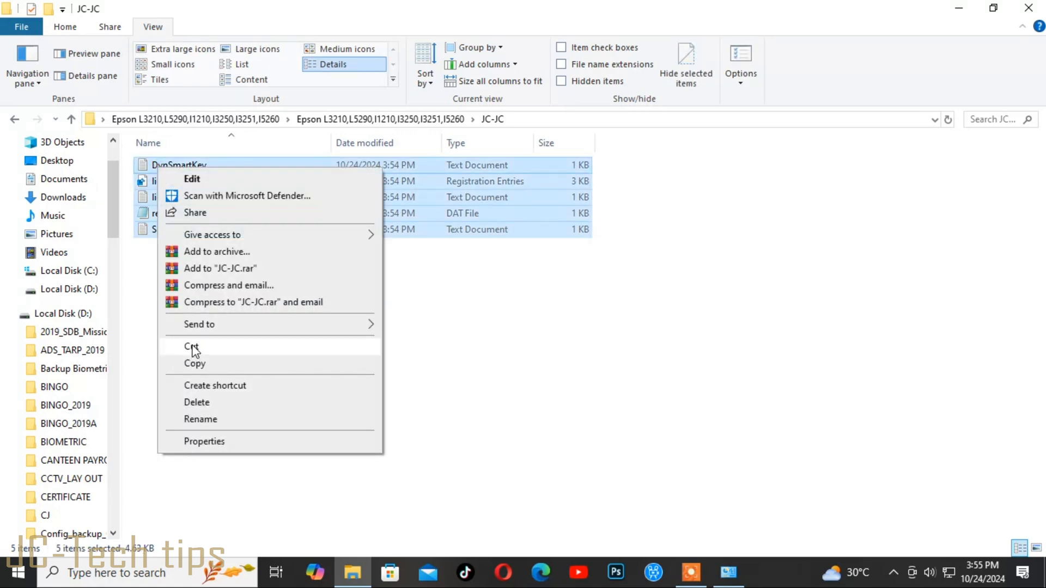
pyautogui.click(189, 347)
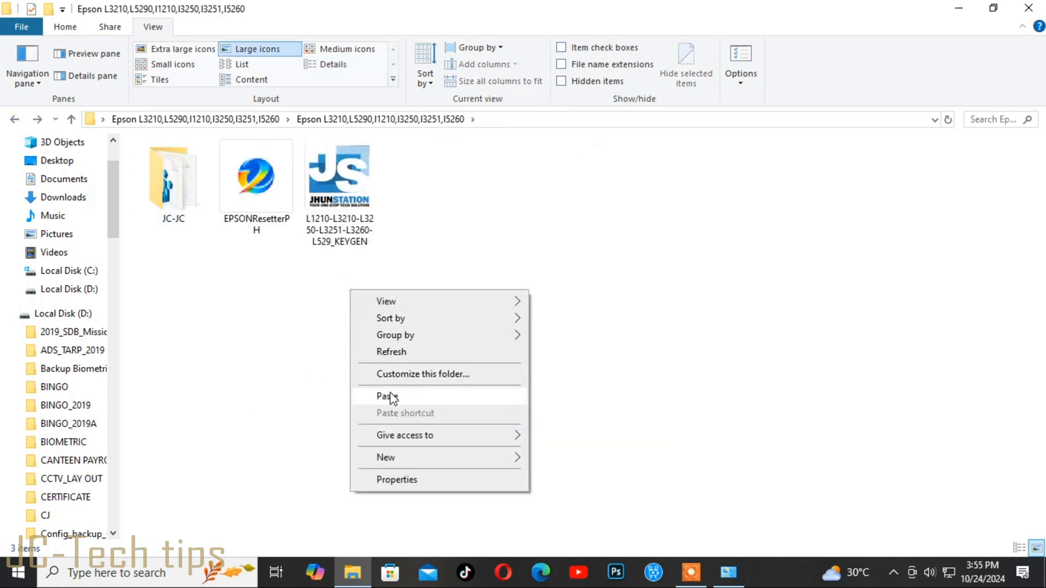
pyautogui.click(386, 396)
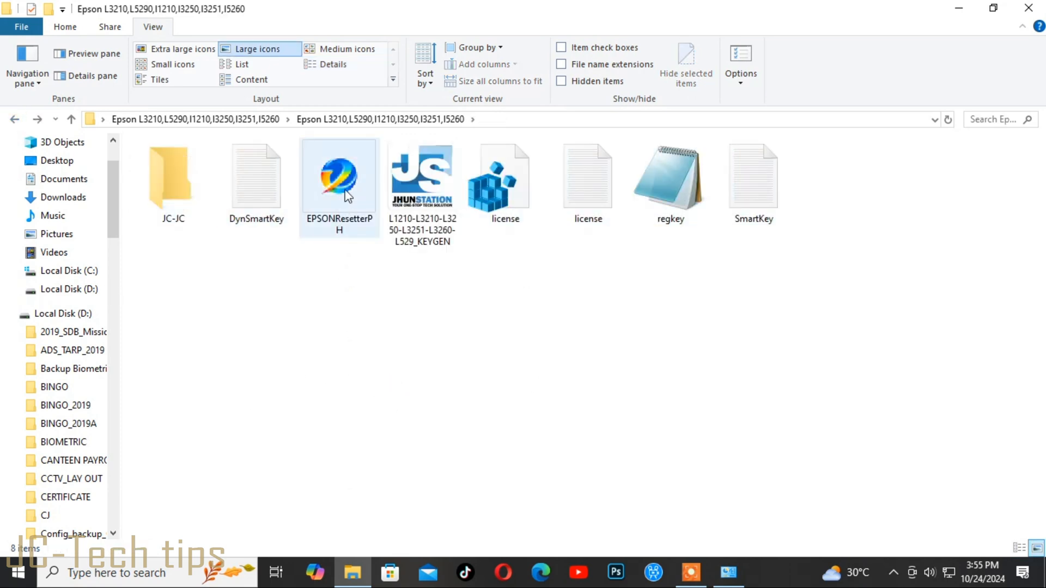
pyautogui.moveTo(338, 186)
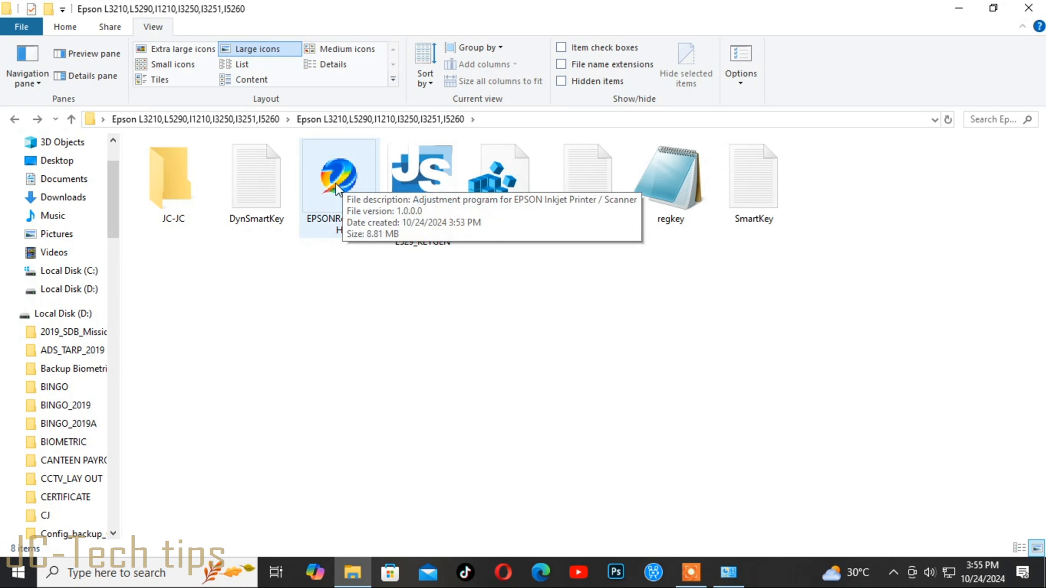
# Launch EPSONResetterPH and select model L3250 on port USB005 (L3250 Series)
pyautogui.click(339, 177)
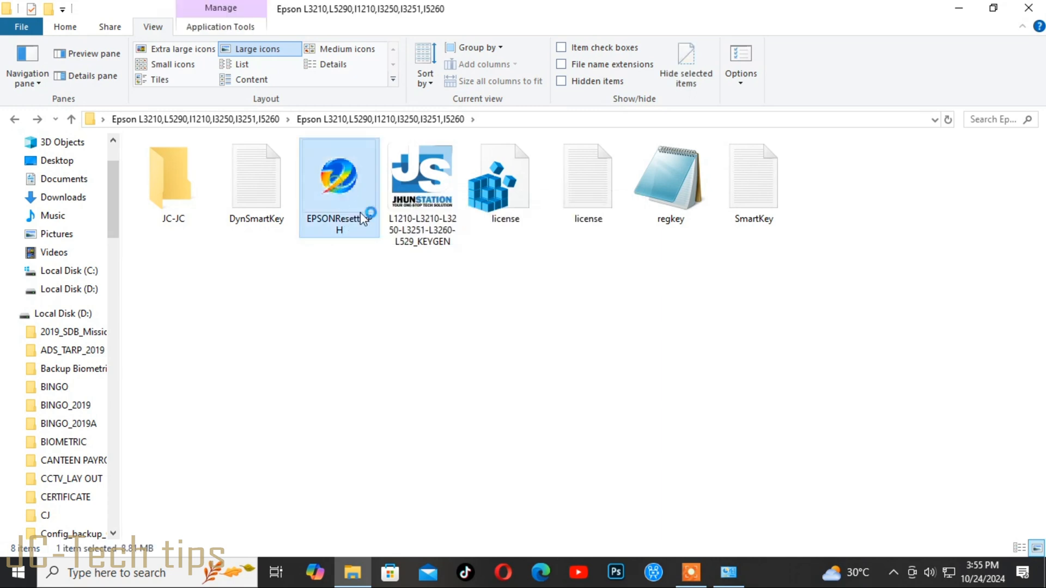
pyautogui.doubleClick(339, 174)
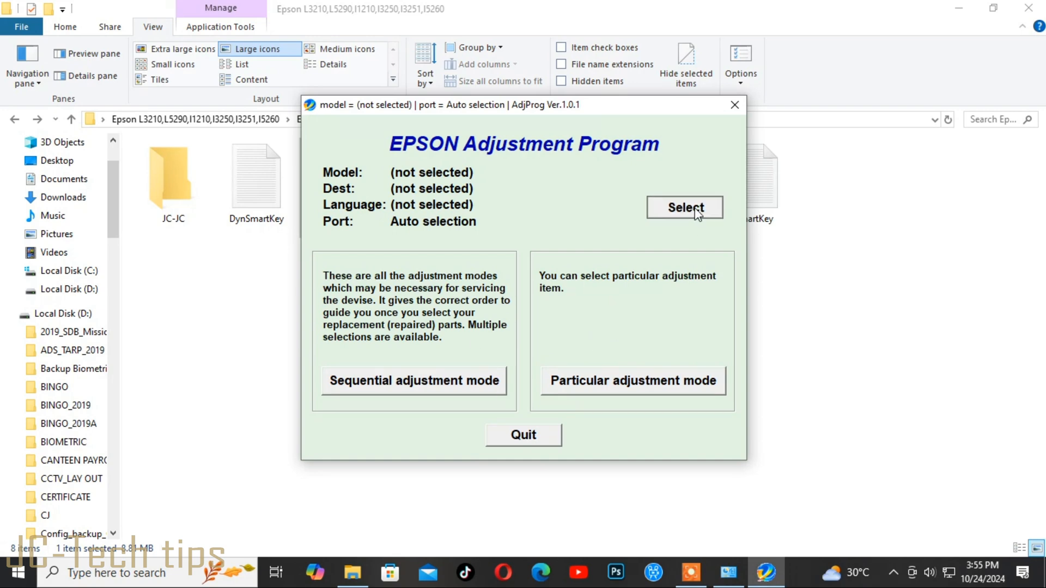
pyautogui.click(685, 207)
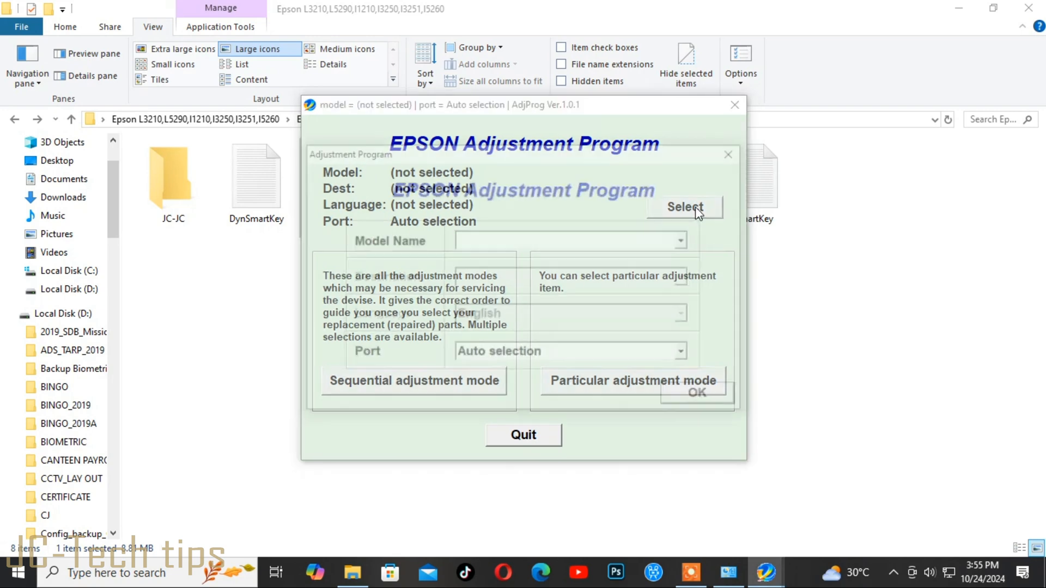
pyautogui.click(684, 206)
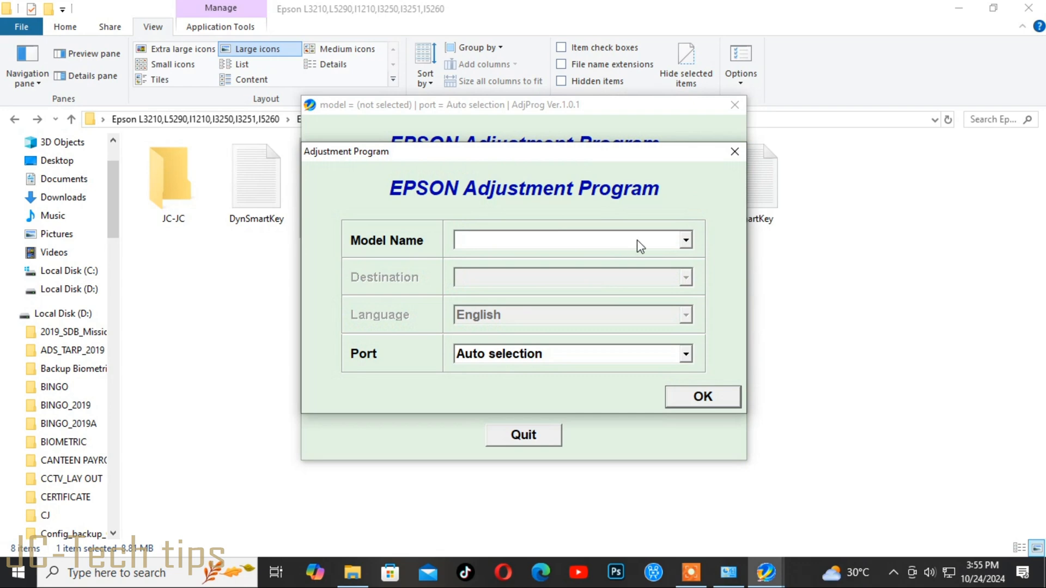
pyautogui.click(686, 240)
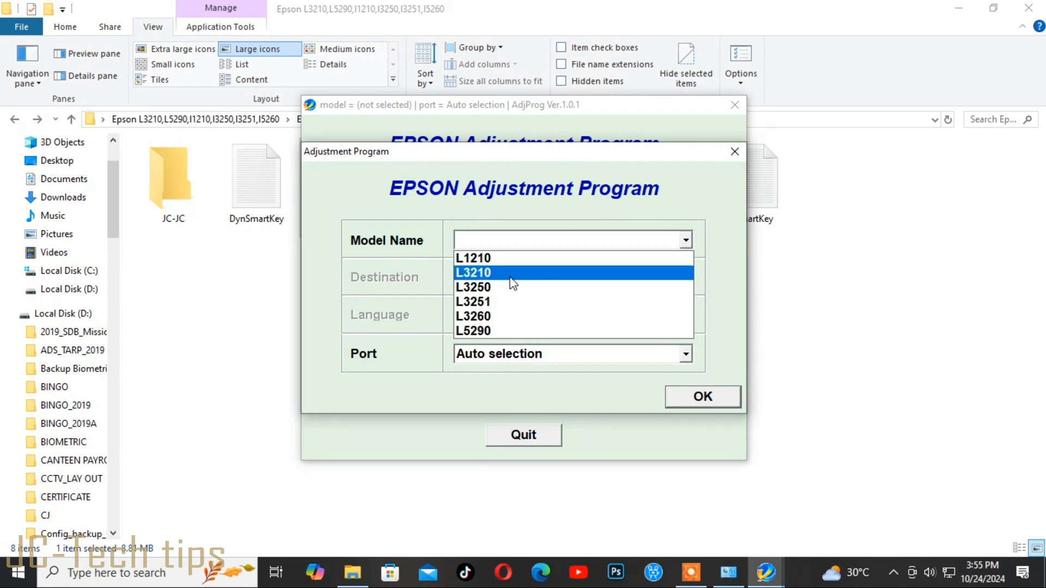
pyautogui.moveTo(485, 294)
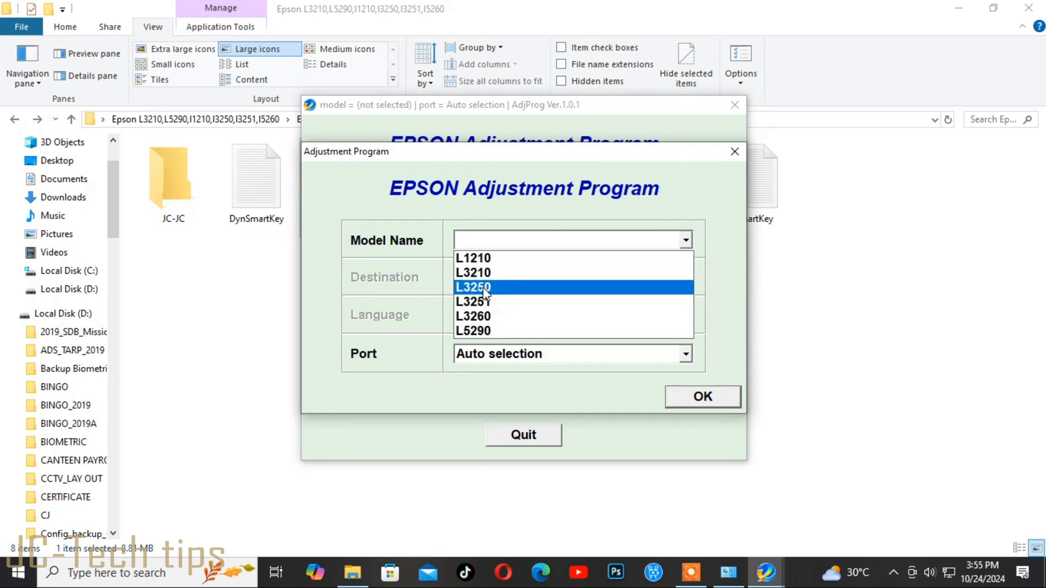
pyautogui.click(474, 287)
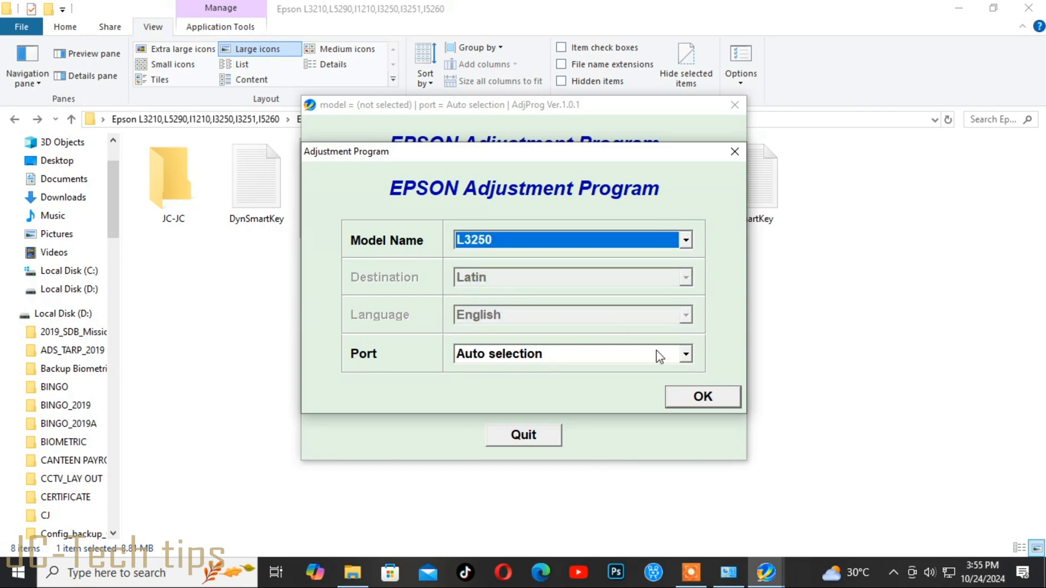
pyautogui.click(684, 354)
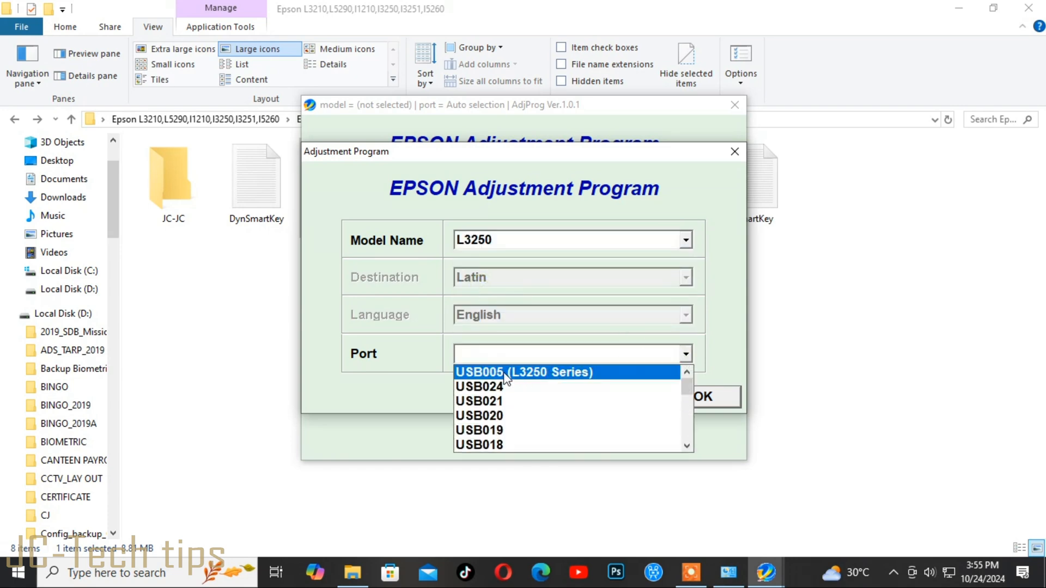
pyautogui.click(524, 372)
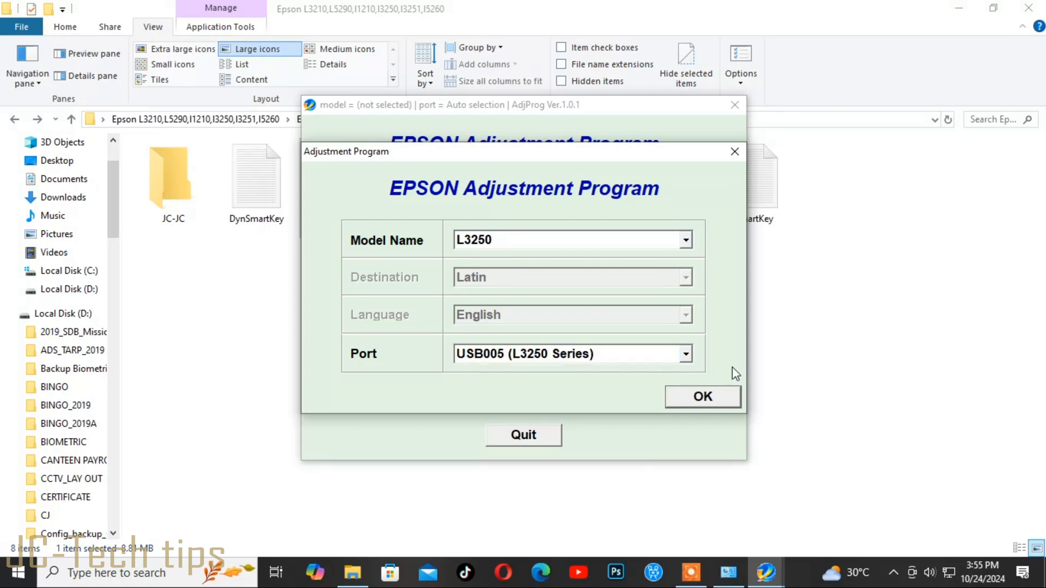
pyautogui.click(703, 397)
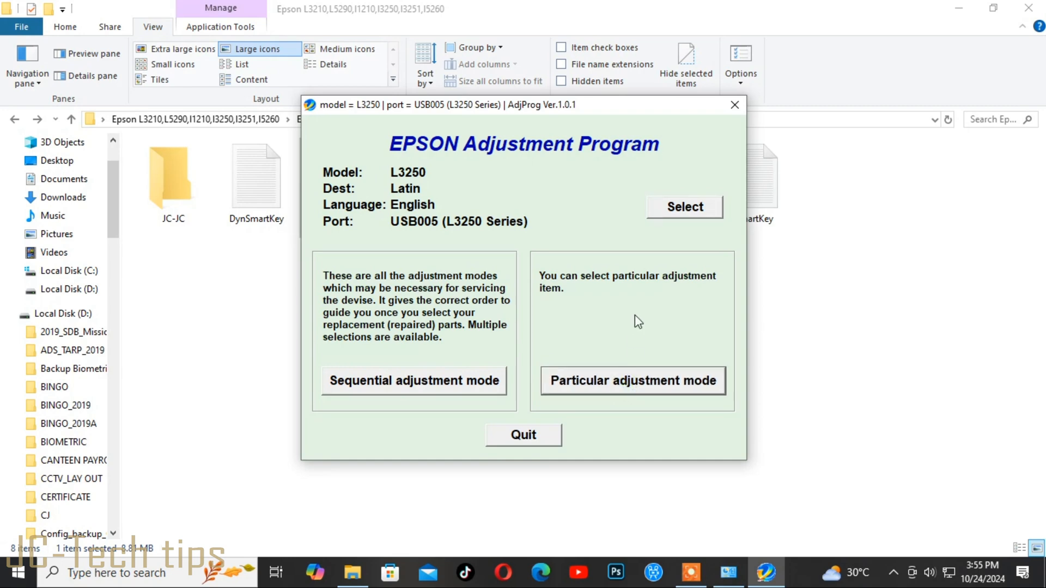
# Choose Particular adjustment mode and open the Waste ink pad counter item
pyautogui.click(632, 380)
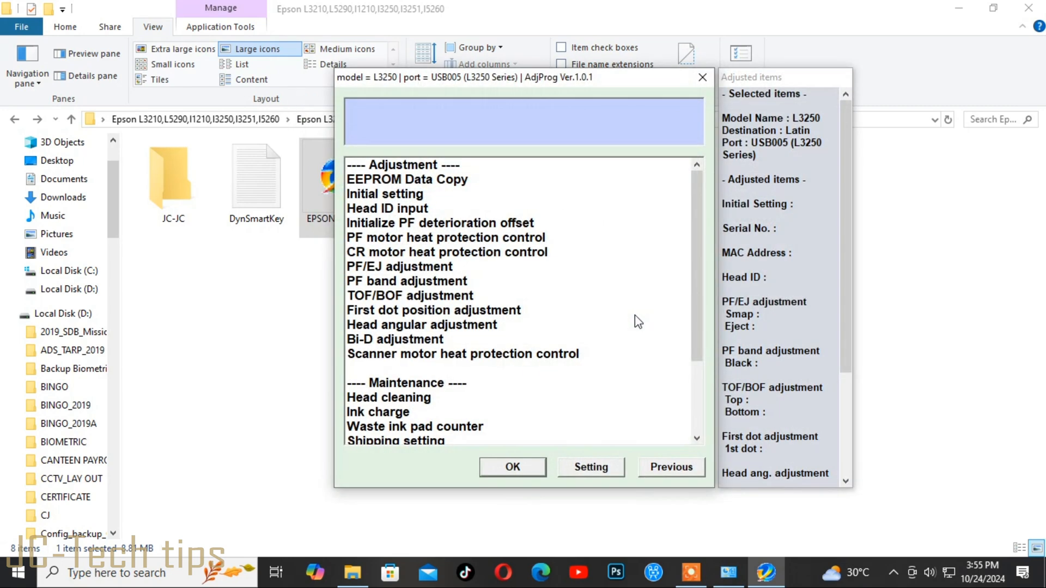
pyautogui.scroll(-3)
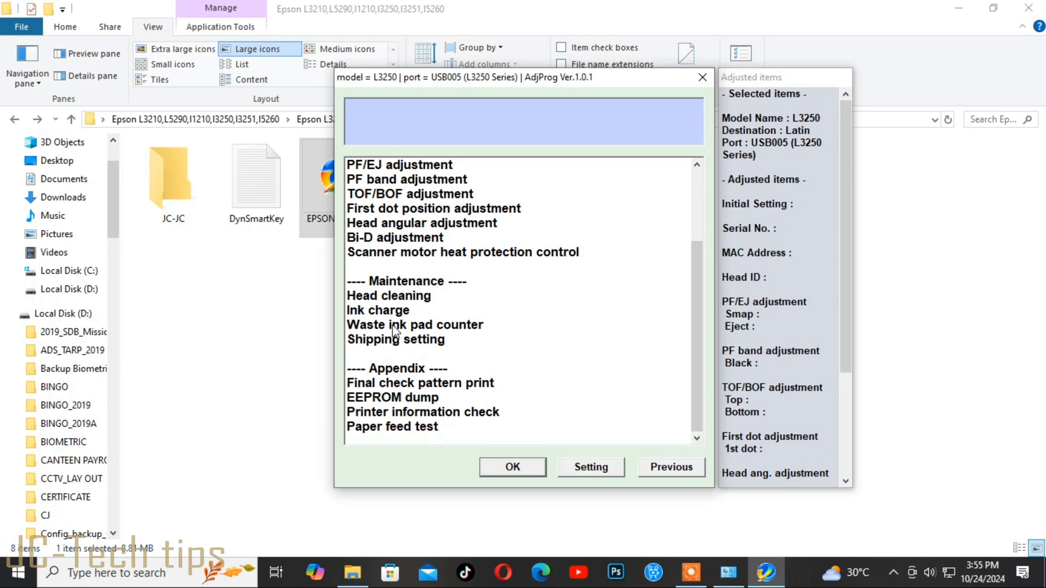
pyautogui.click(415, 325)
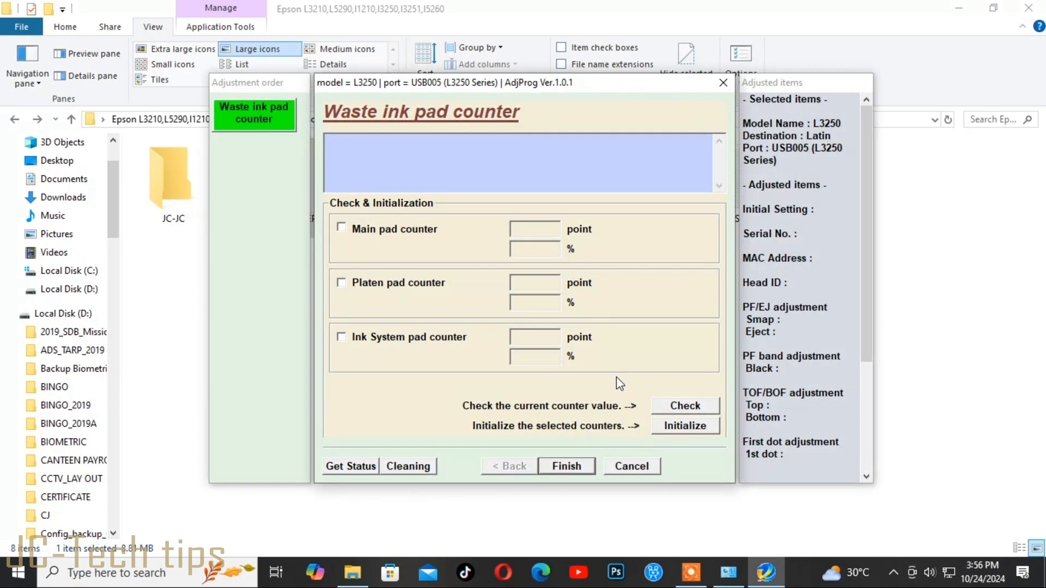
# Check the counters (Main 6353 at 100%, Platen 0, Ink System 120 at 9%), then mark Main and Ink System
pyautogui.click(341, 228)
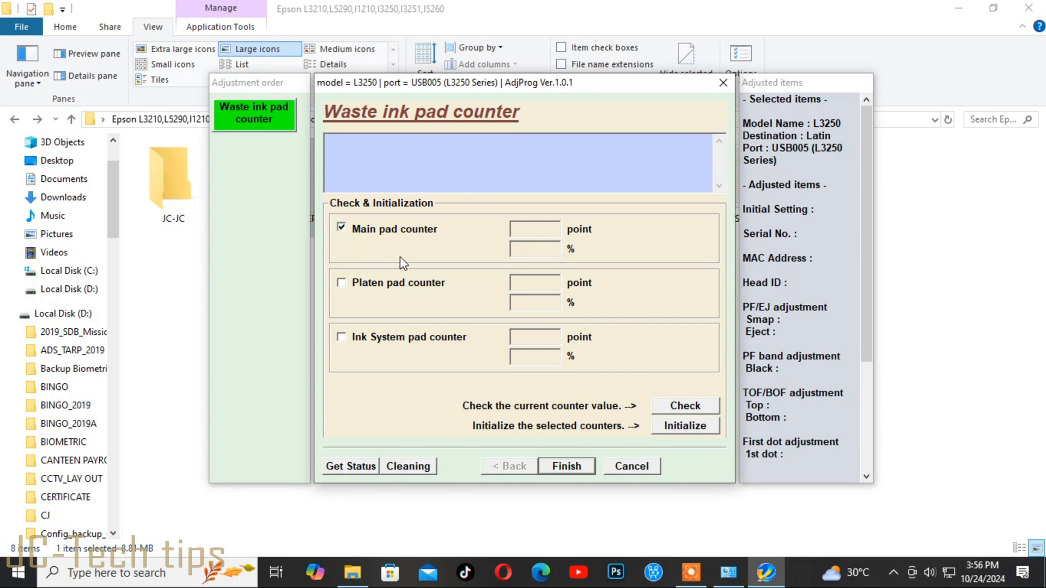
pyautogui.click(341, 283)
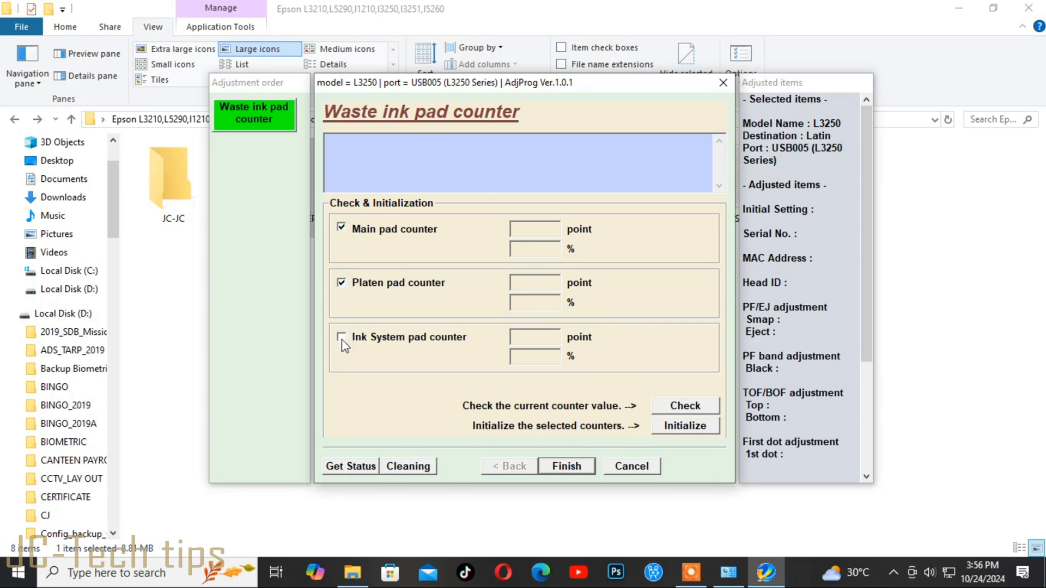
pyautogui.click(342, 338)
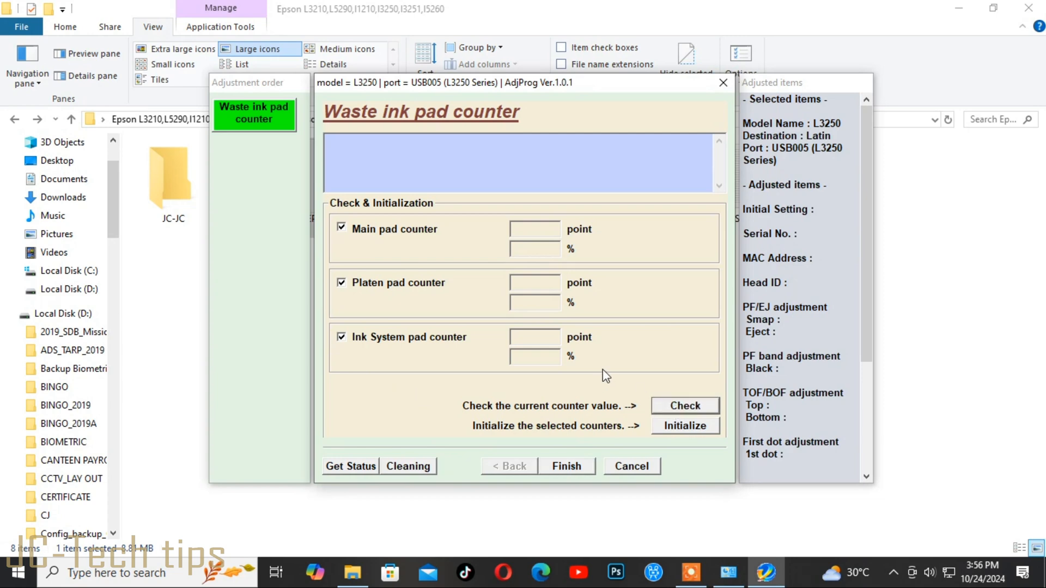
pyautogui.click(686, 406)
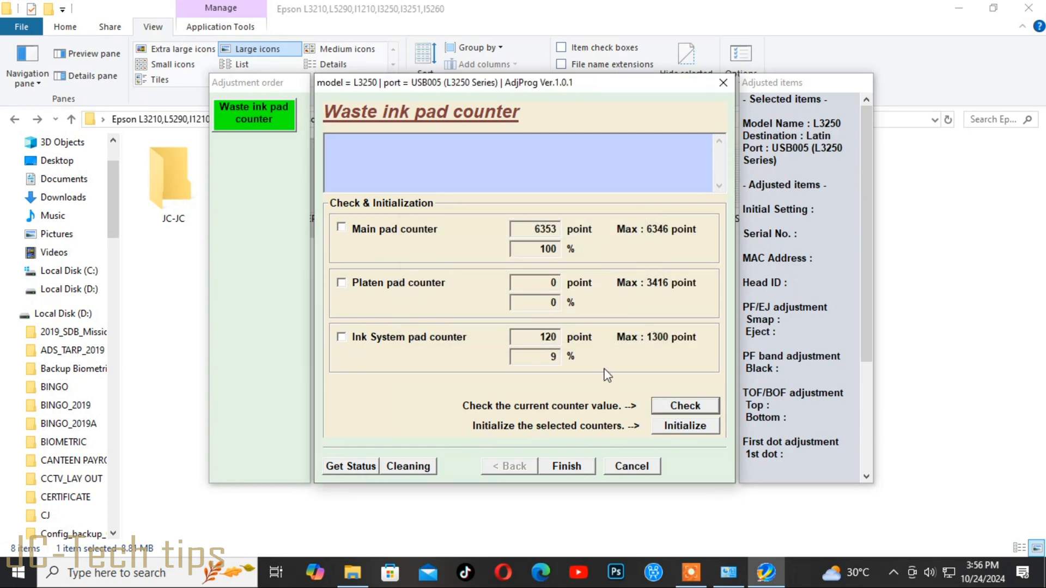
pyautogui.moveTo(343, 233)
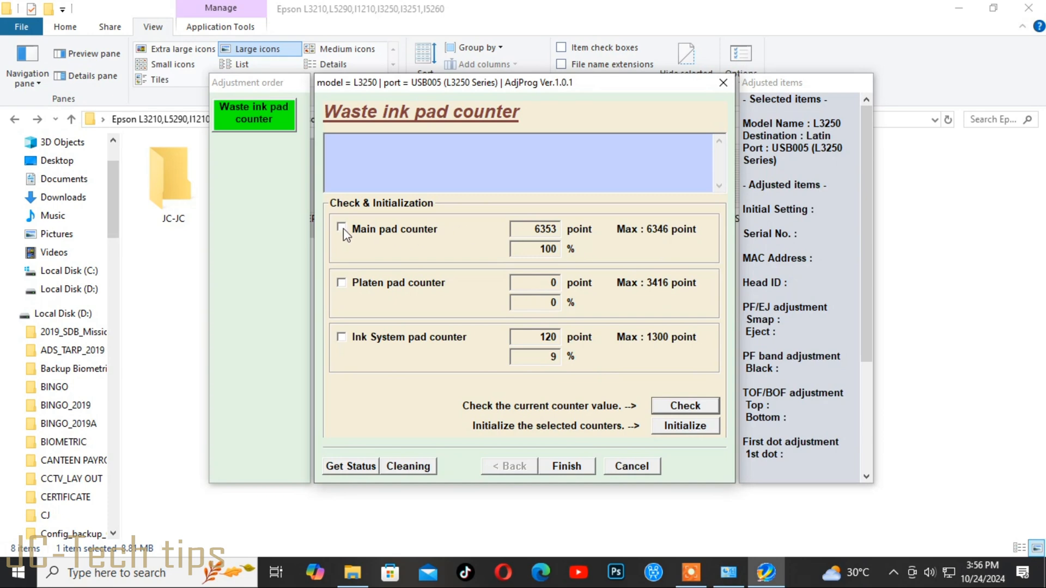
pyautogui.click(341, 228)
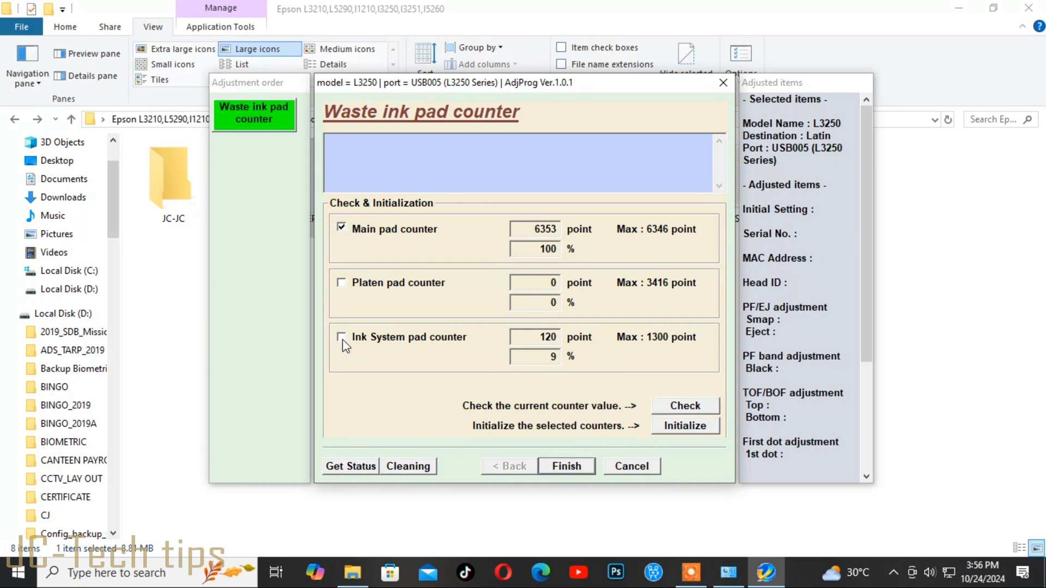
pyautogui.click(341, 337)
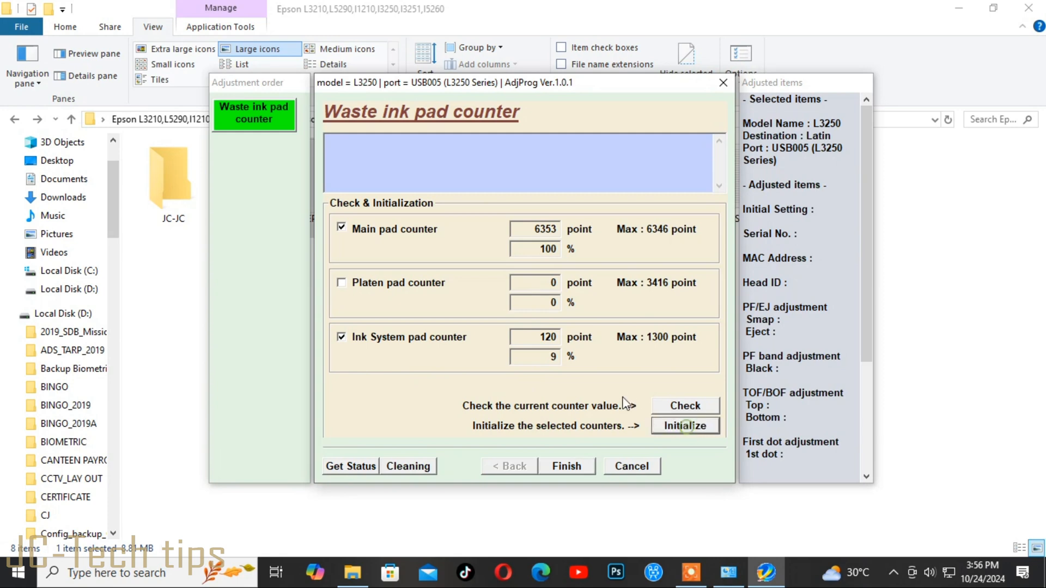
# Initialize the marked counters to 0 points, acknowledge the power-off message, and finish the adjustment
pyautogui.click(685, 426)
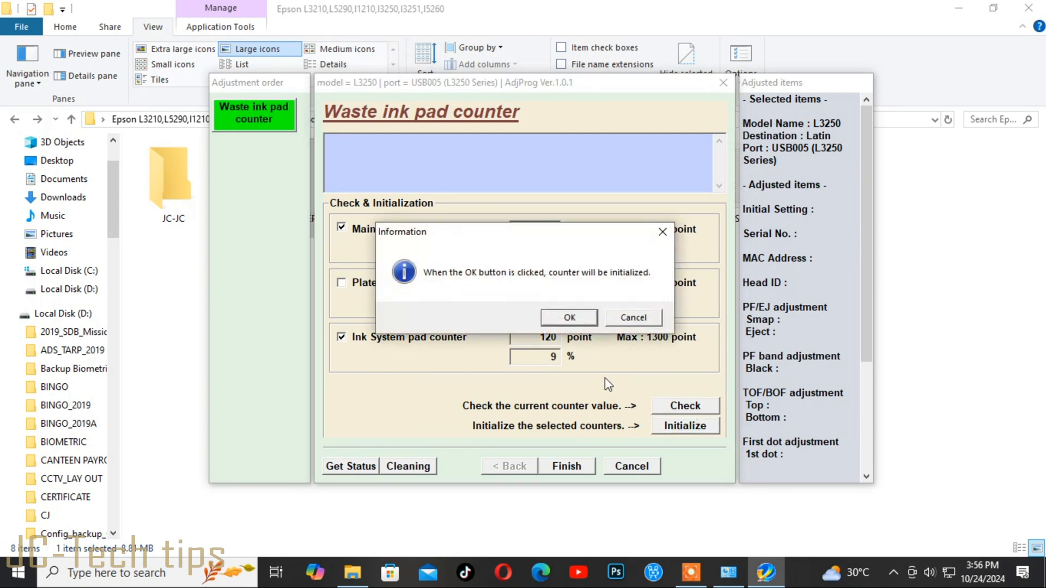
pyautogui.click(569, 317)
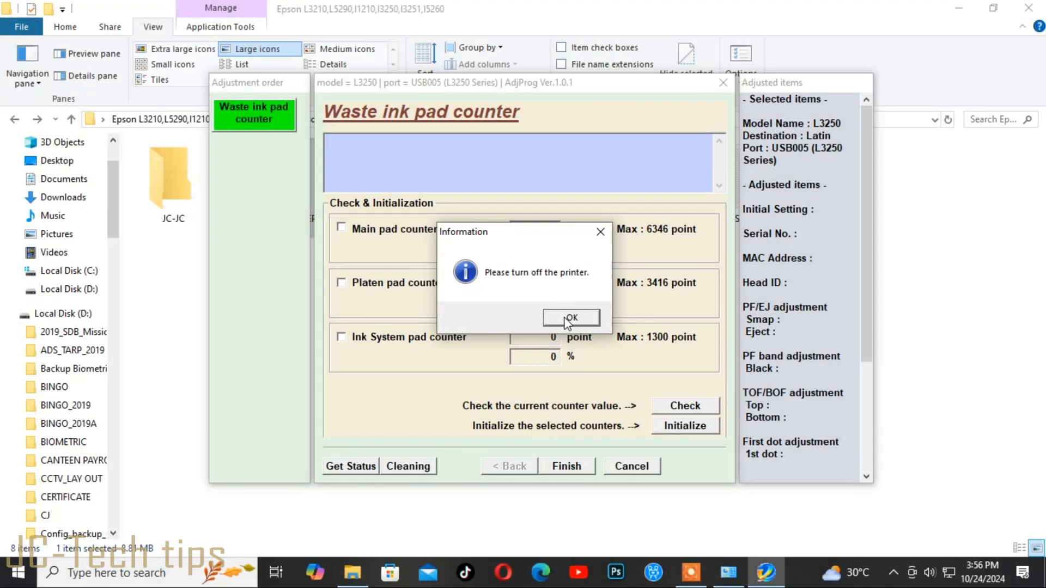
pyautogui.click(572, 317)
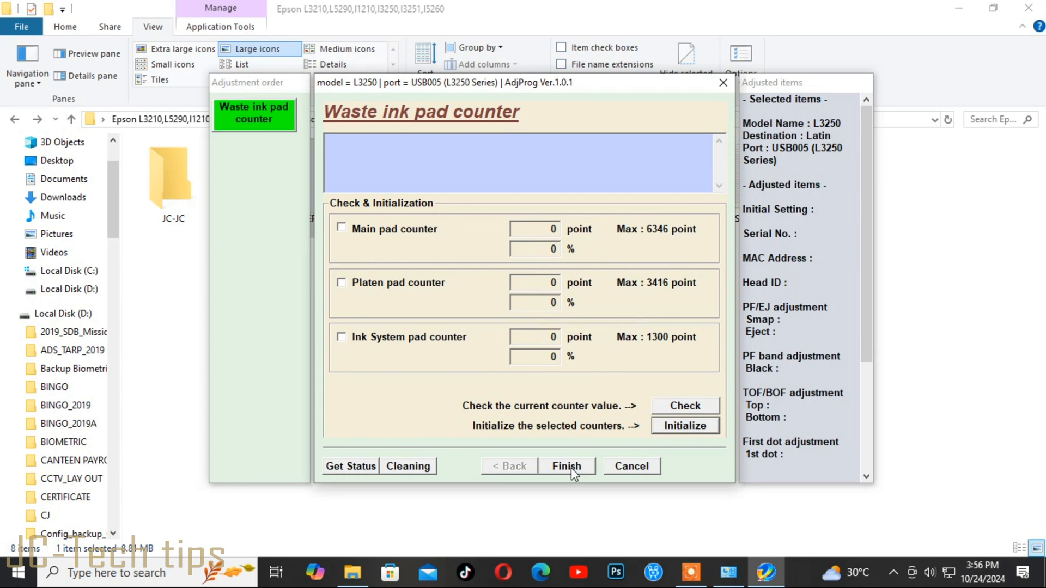
pyautogui.click(567, 466)
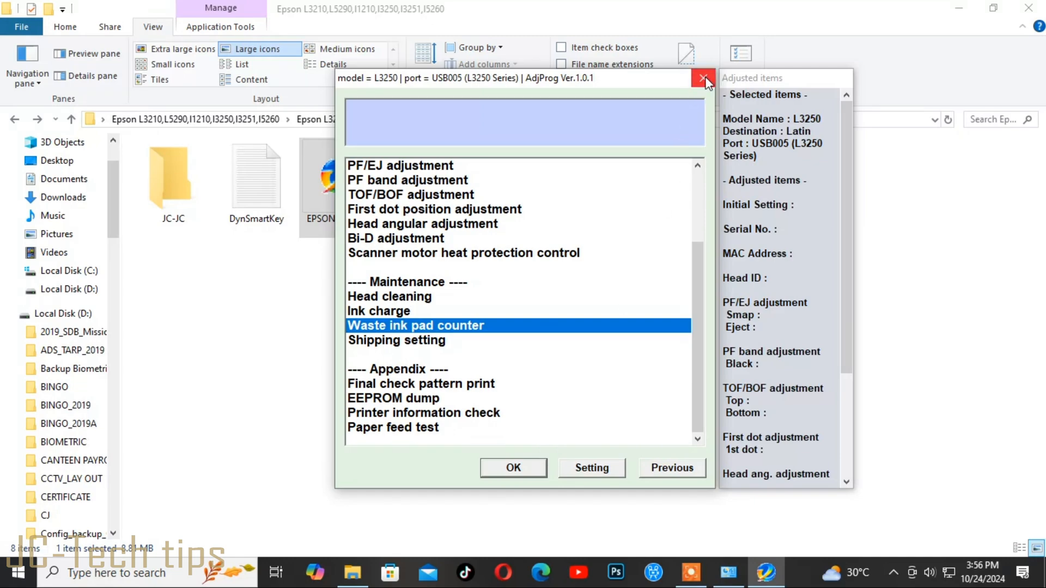
# Close AdjProg and print a test page from the EPSON L3250 Series printer properties
pyautogui.click(704, 77)
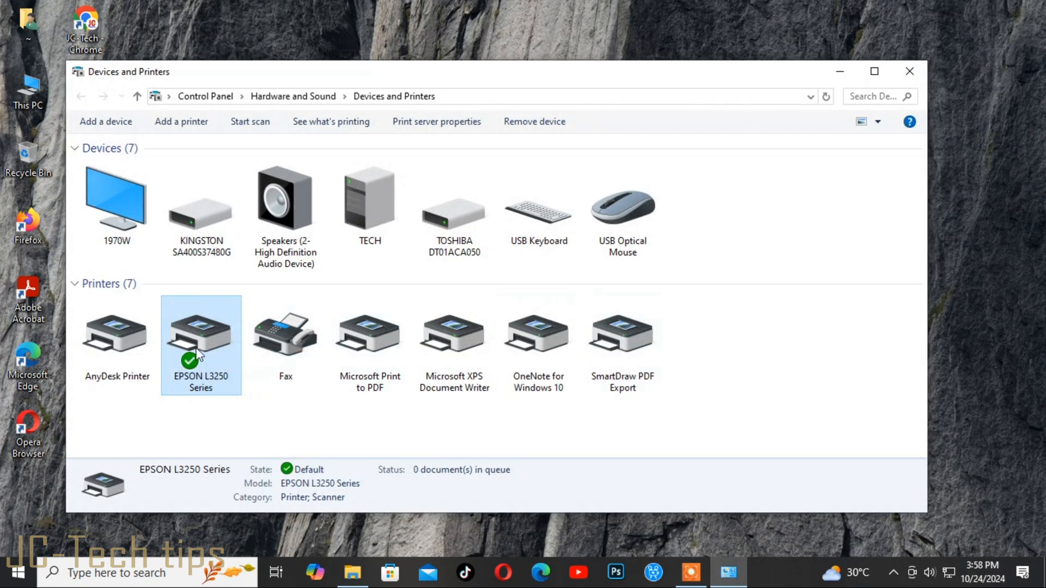
pyautogui.rightClick(199, 337)
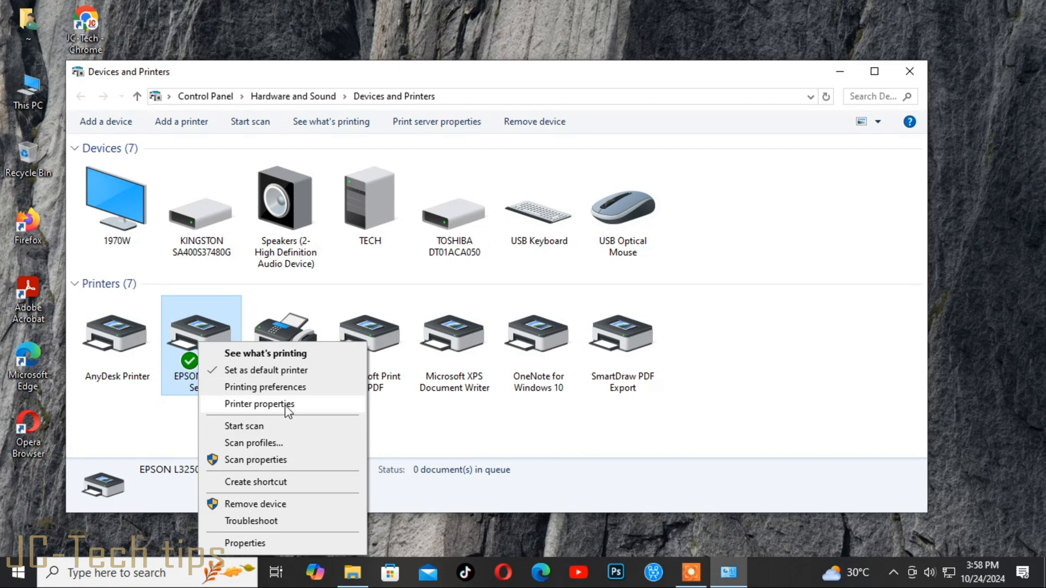
pyautogui.click(260, 404)
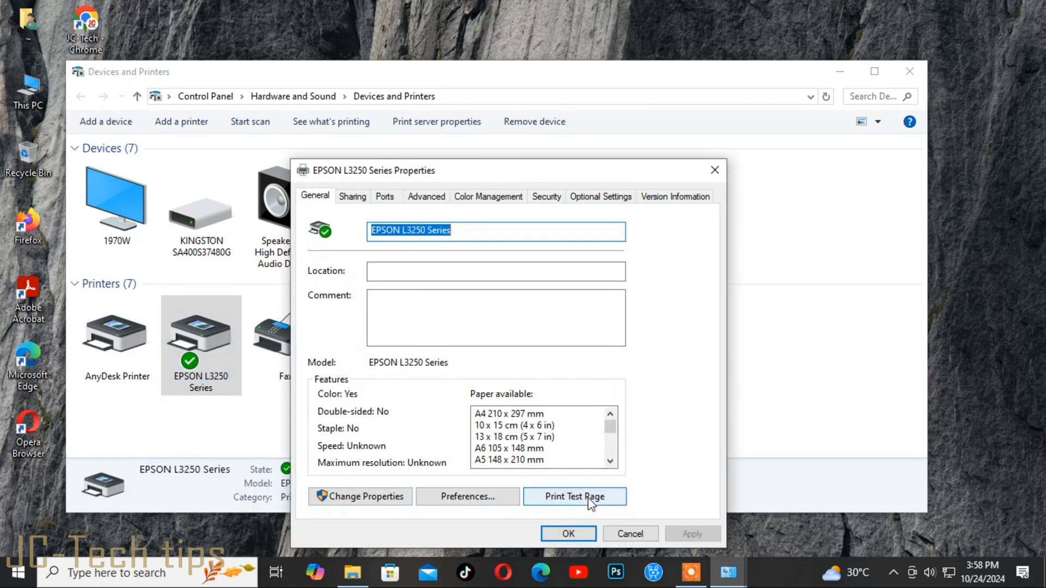
pyautogui.click(575, 496)
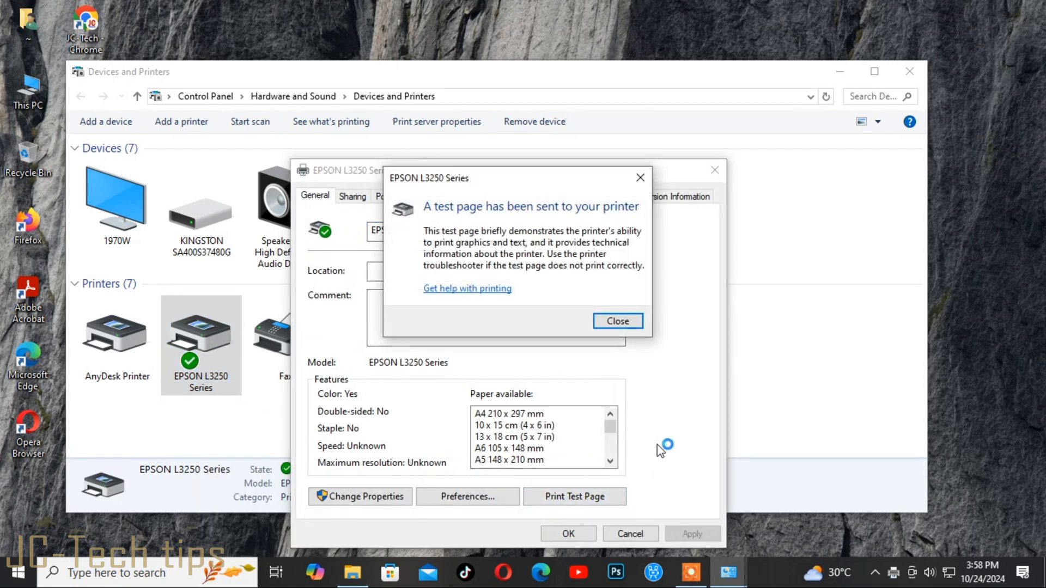